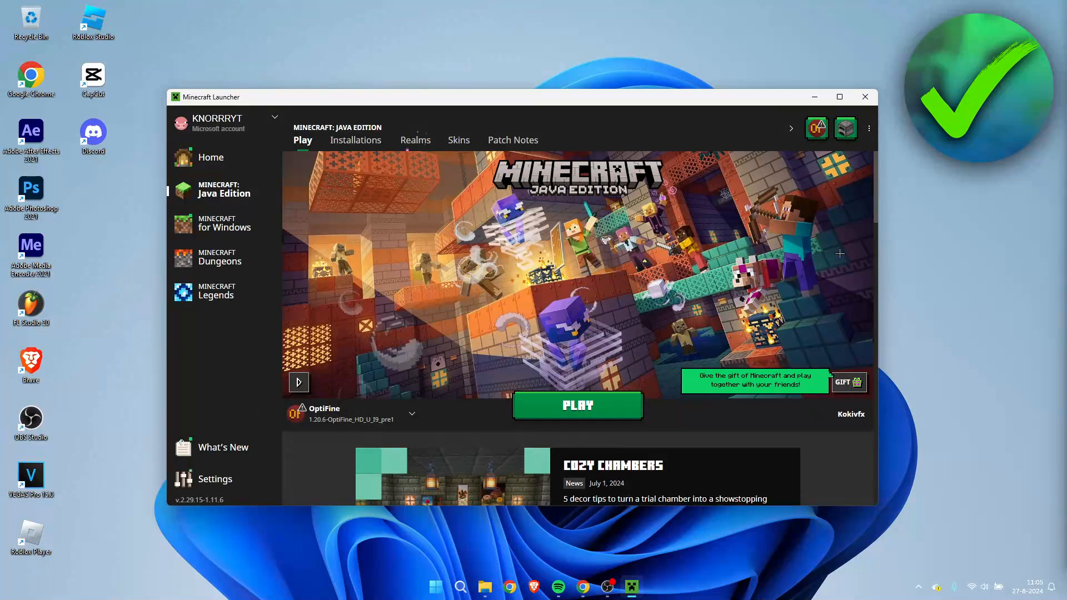
{"action": "mouse_move", "coordinate": [901, 294]}
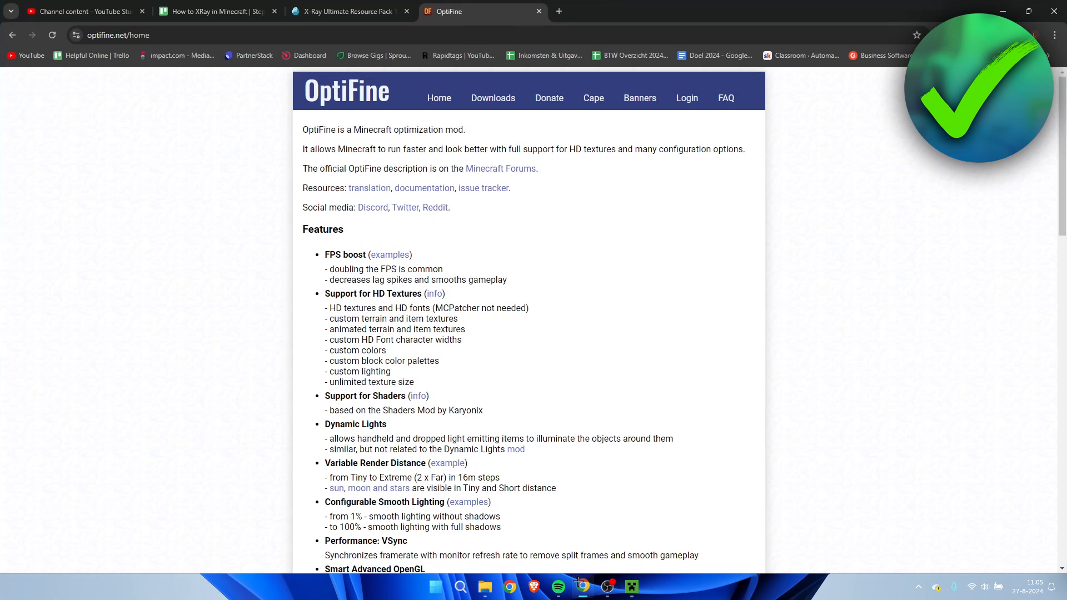
{"action": "mouse_move", "coordinate": [505, 242]}
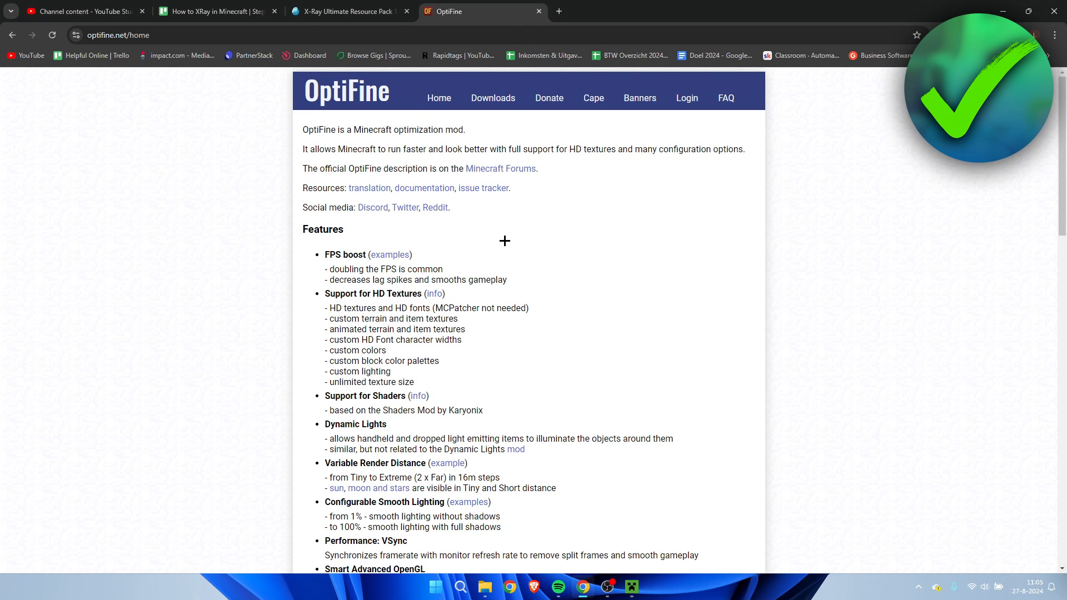
{"action": "mouse_move", "coordinate": [519, 189]}
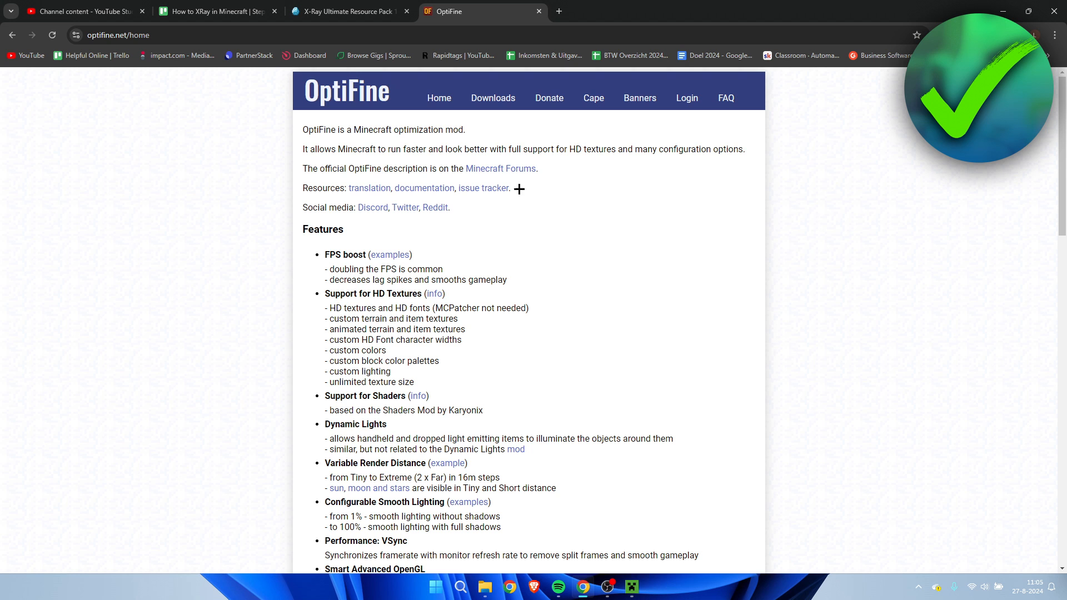
- Glance at the X-Ray Ultimate pack page, then return to the OptiFine home page
{"action": "left_click", "coordinate": [347, 11]}
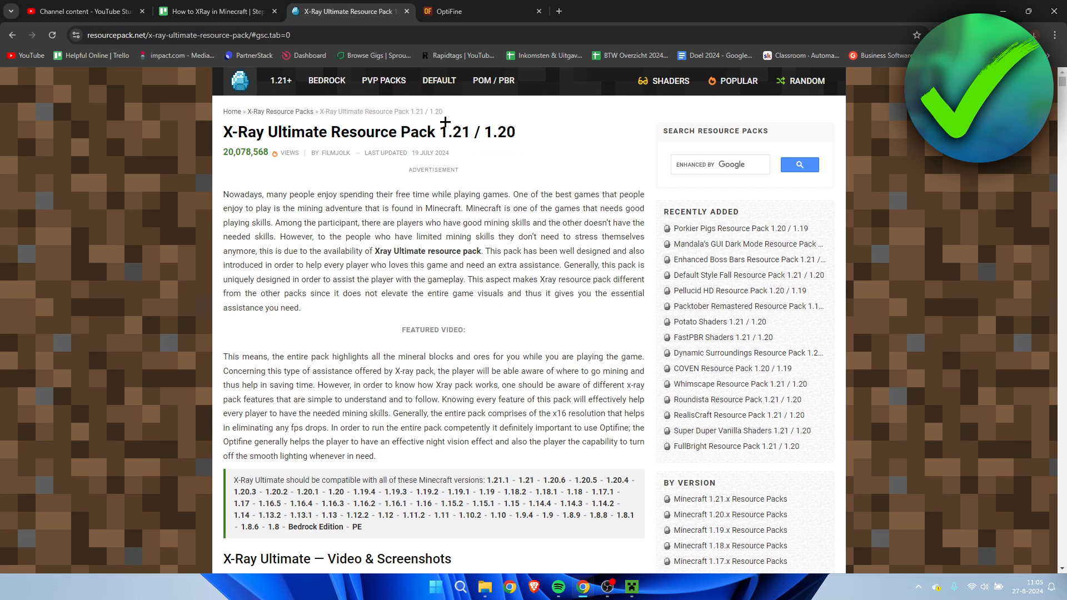
{"action": "mouse_move", "coordinate": [447, 231]}
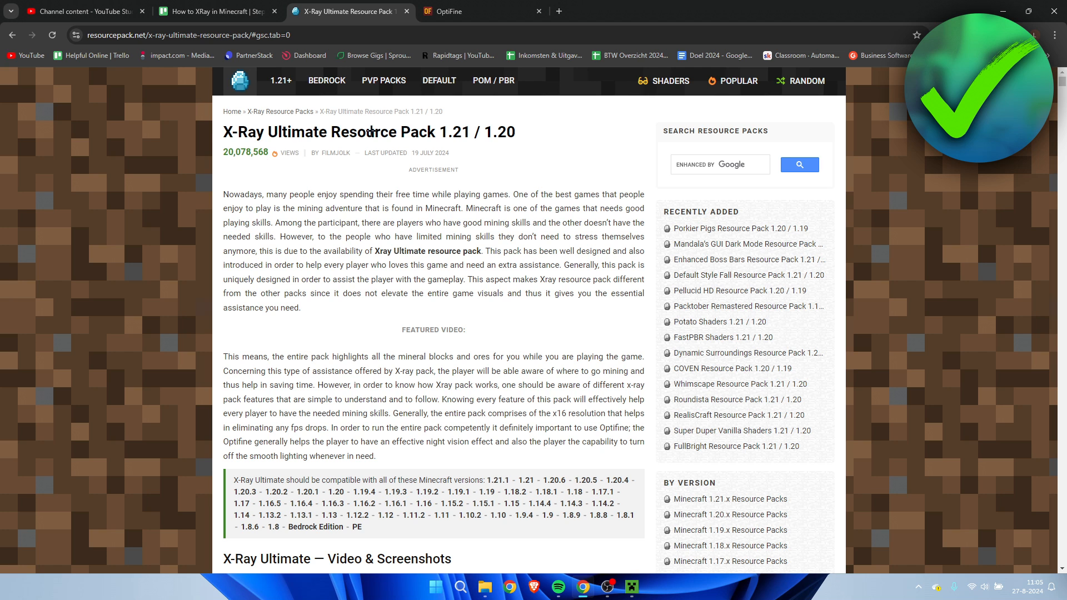
{"action": "scroll", "scroll_direction": "down", "scroll_amount": 3}
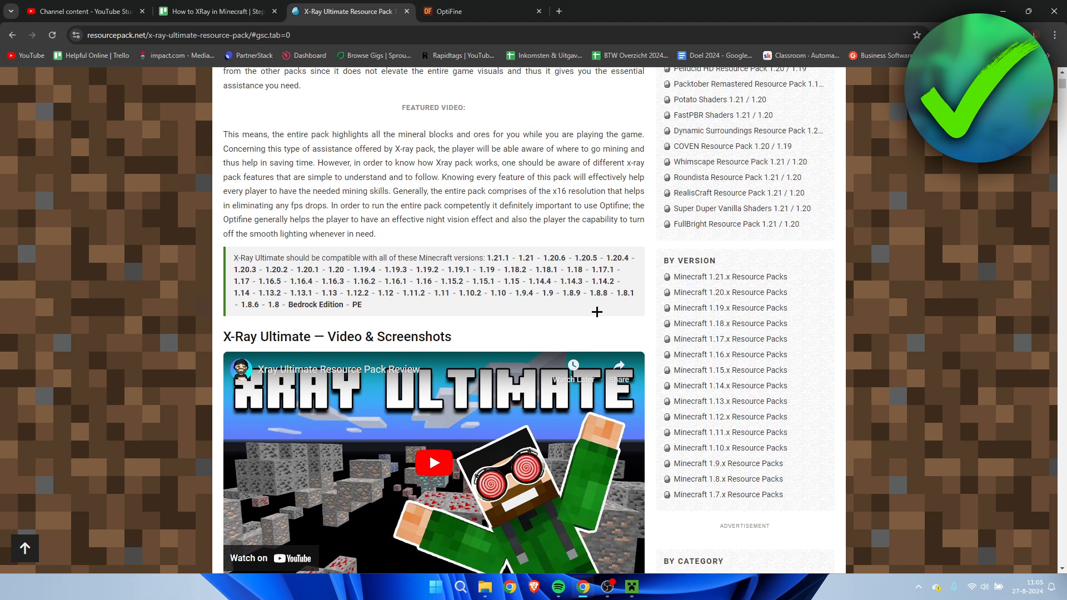
{"action": "mouse_move", "coordinate": [582, 308]}
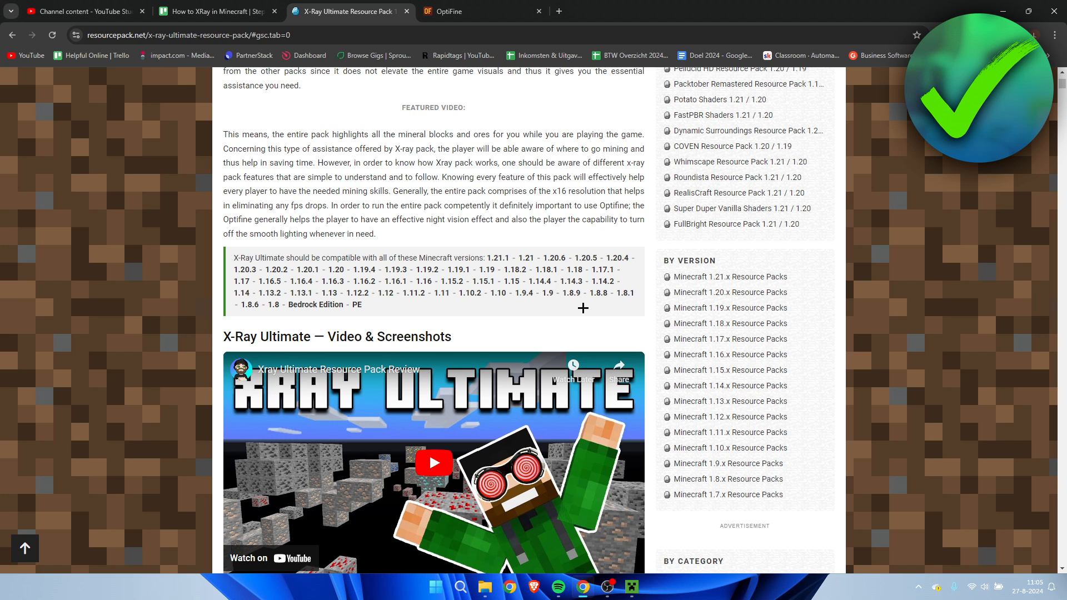
{"action": "left_click", "coordinate": [456, 11]}
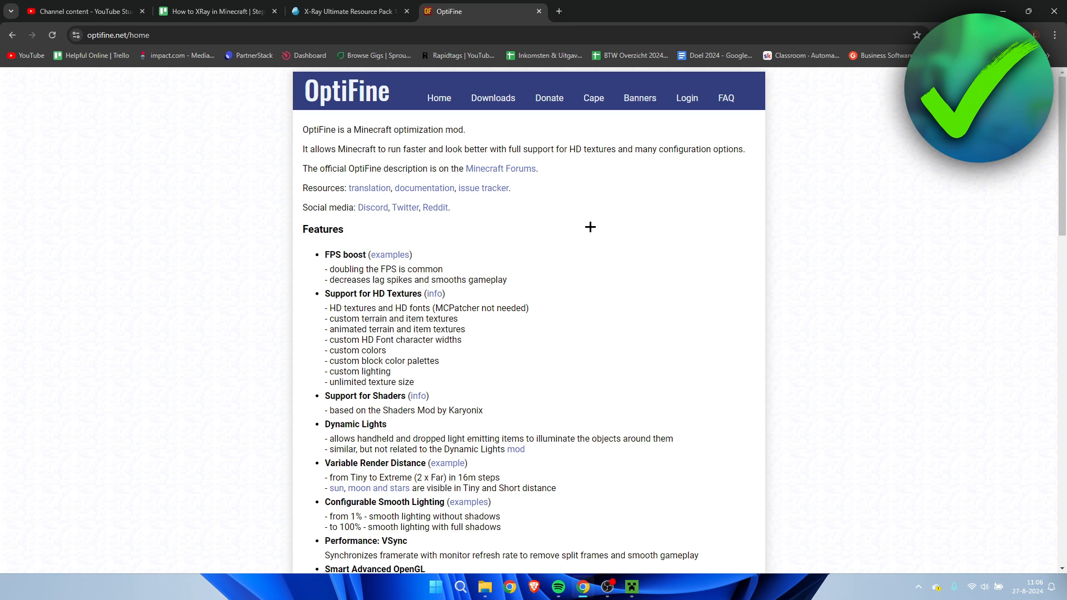
{"action": "mouse_move", "coordinate": [492, 98]}
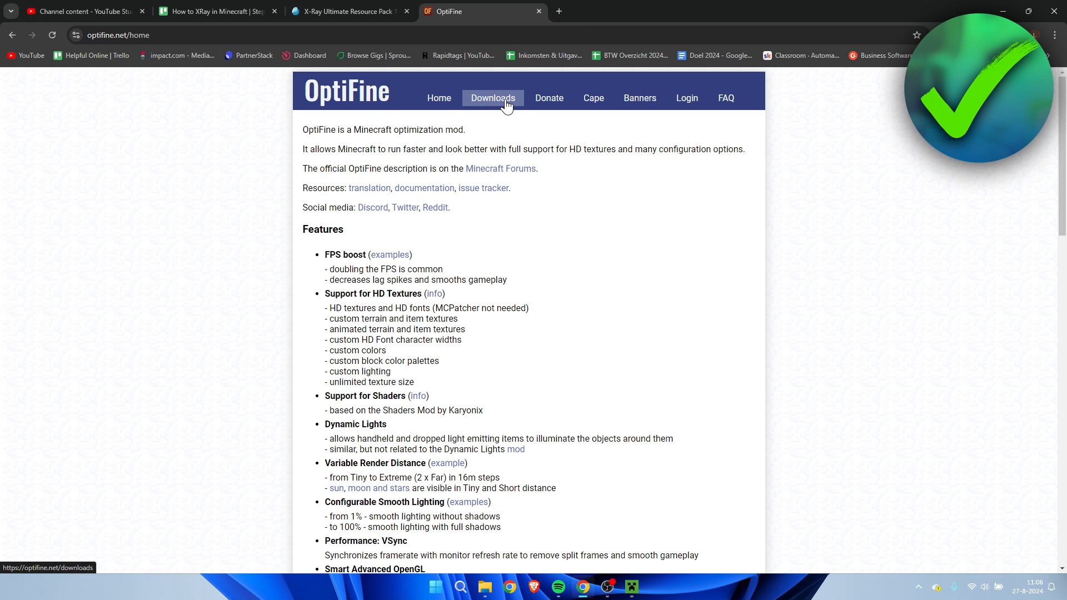
- From Downloads, get the Minecraft 1.21 preview build OptiFine HD U J1 pre2
{"action": "left_click", "coordinate": [492, 98]}
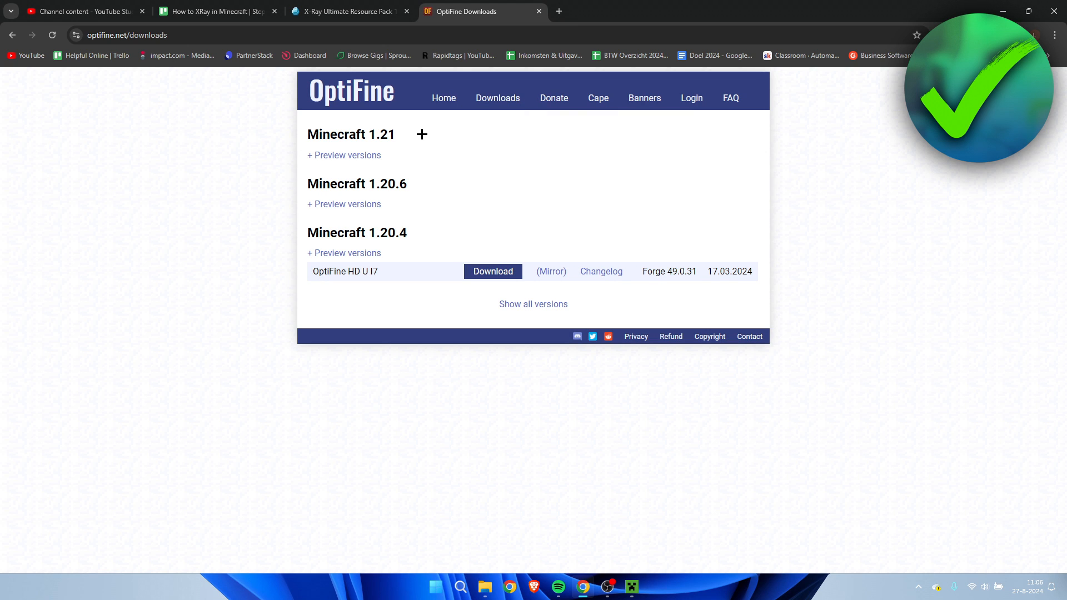
{"action": "left_click", "coordinate": [344, 156]}
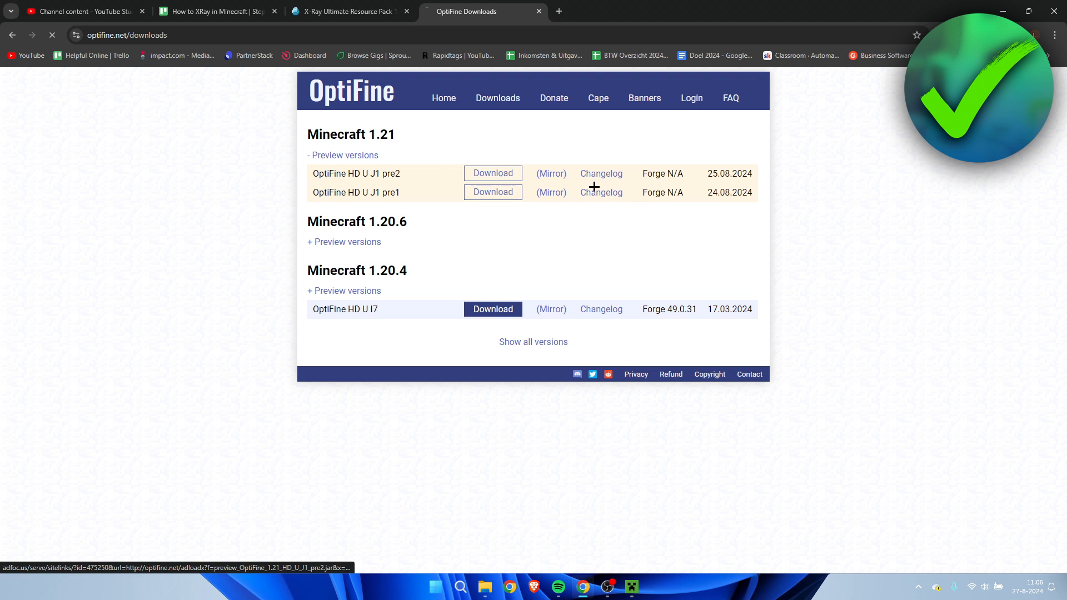
{"action": "left_click", "coordinate": [492, 173]}
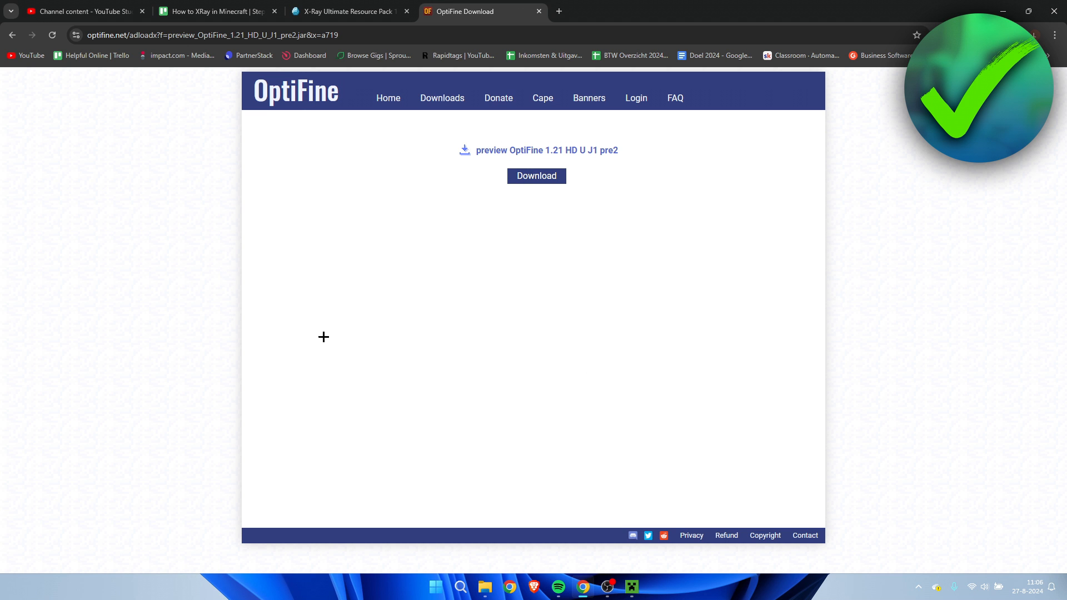
{"action": "mouse_move", "coordinate": [468, 312]}
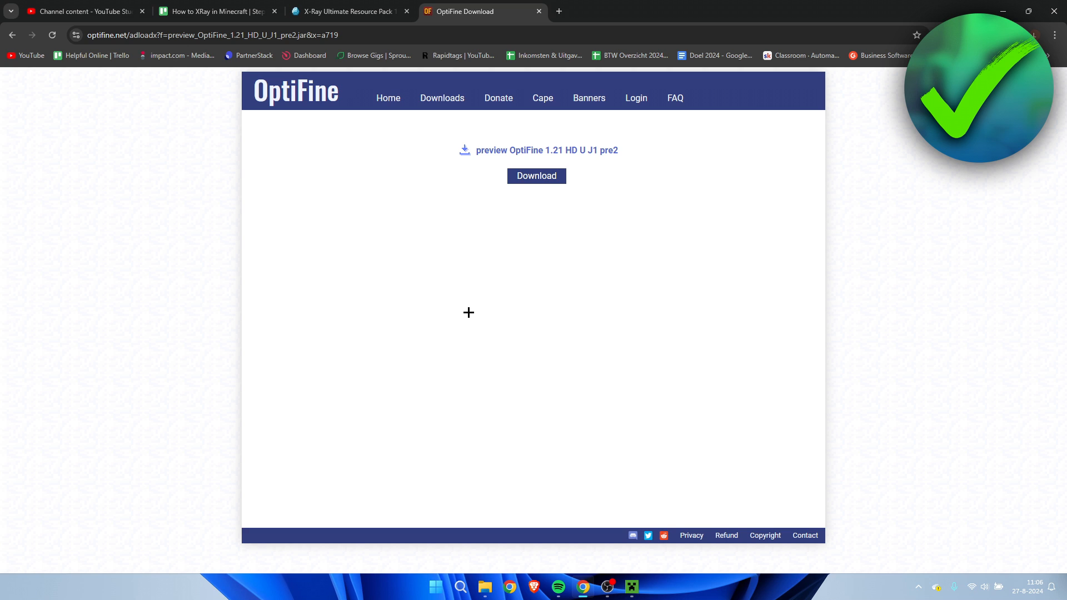
{"action": "mouse_move", "coordinate": [550, 199]}
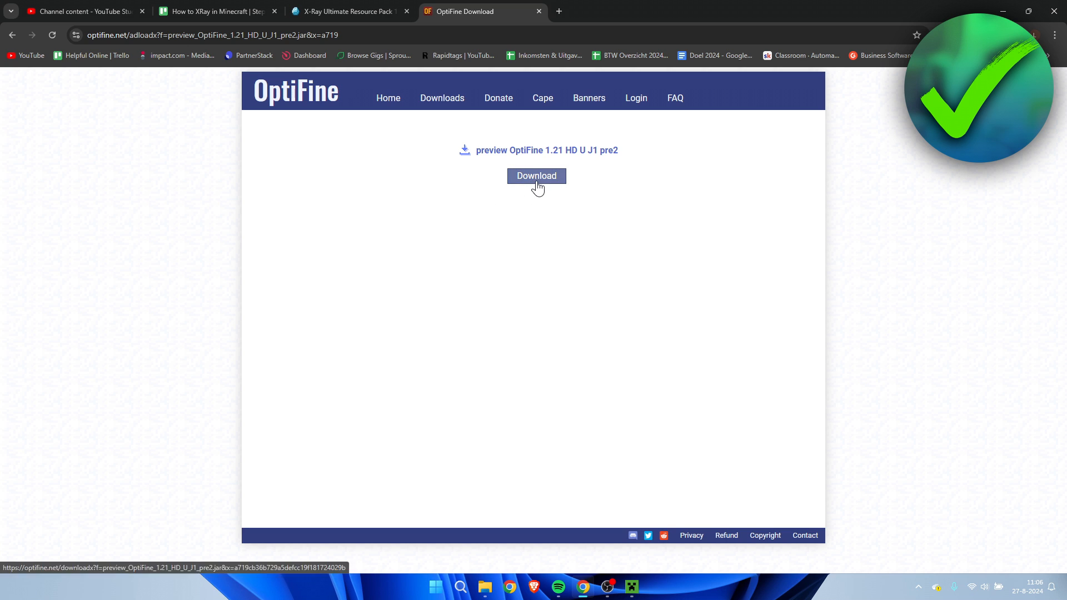
{"action": "left_click", "coordinate": [535, 175]}
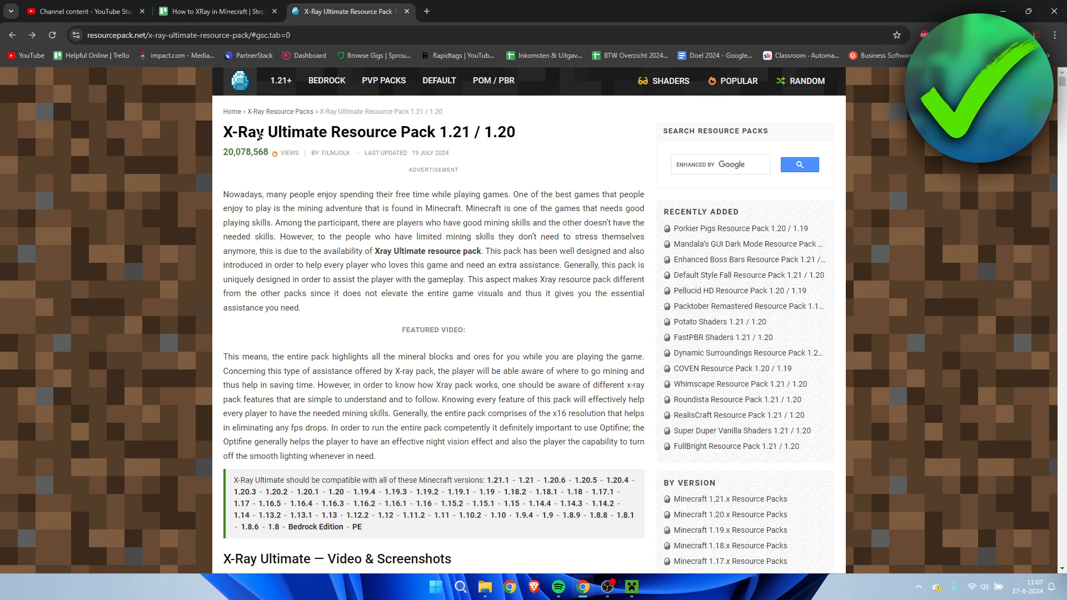
{"action": "mouse_move", "coordinate": [544, 141]}
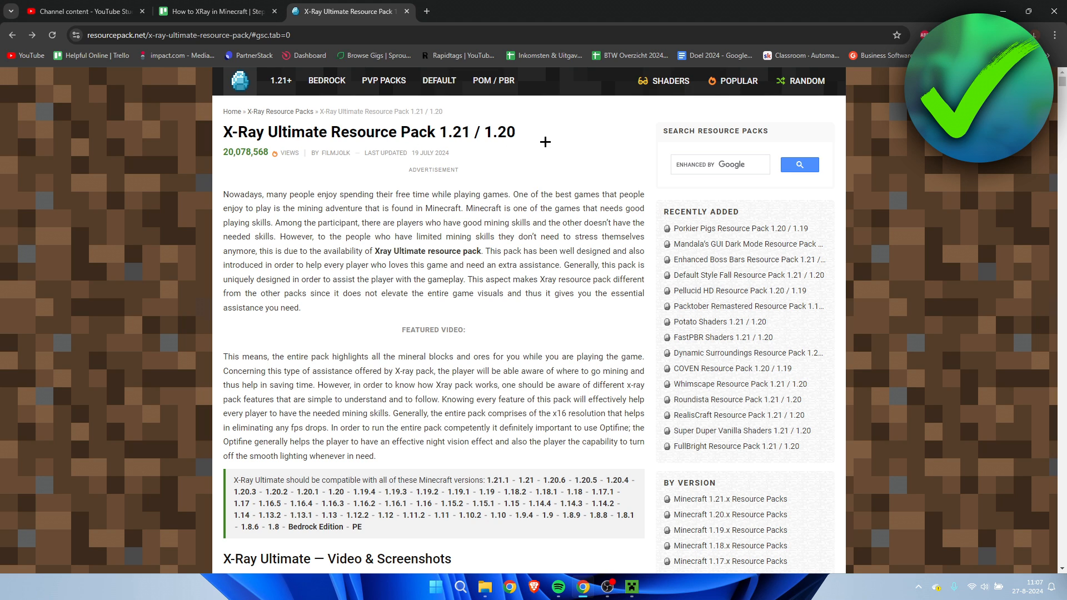
- Scroll the X-Ray Ultimate page down to its Java Edition download links, including 1.21.x
{"action": "scroll", "scroll_direction": "down", "scroll_amount": 3}
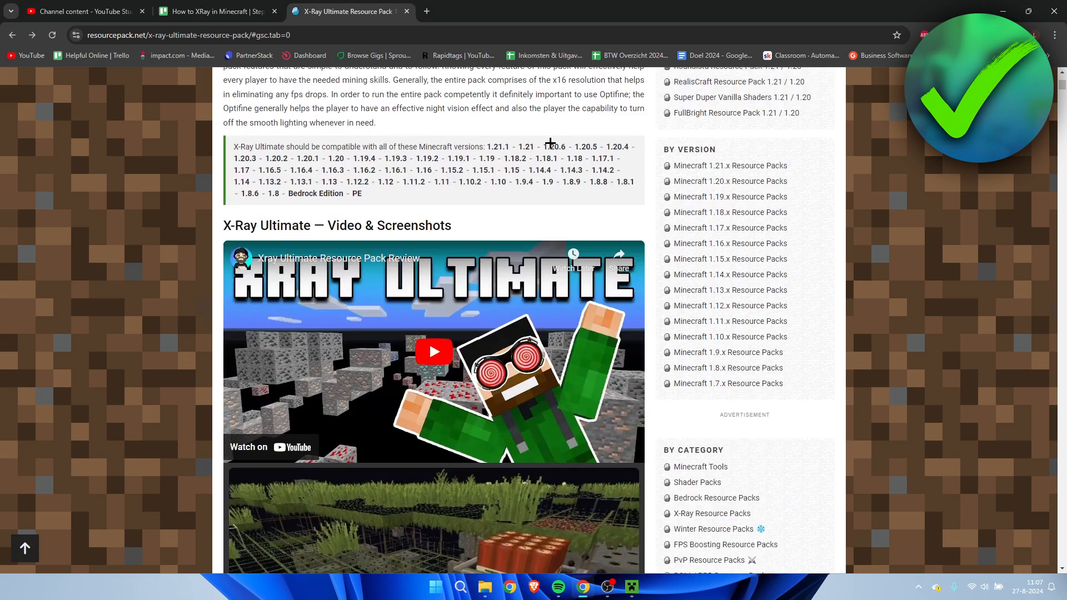
{"action": "scroll", "scroll_direction": "down", "scroll_amount": 3}
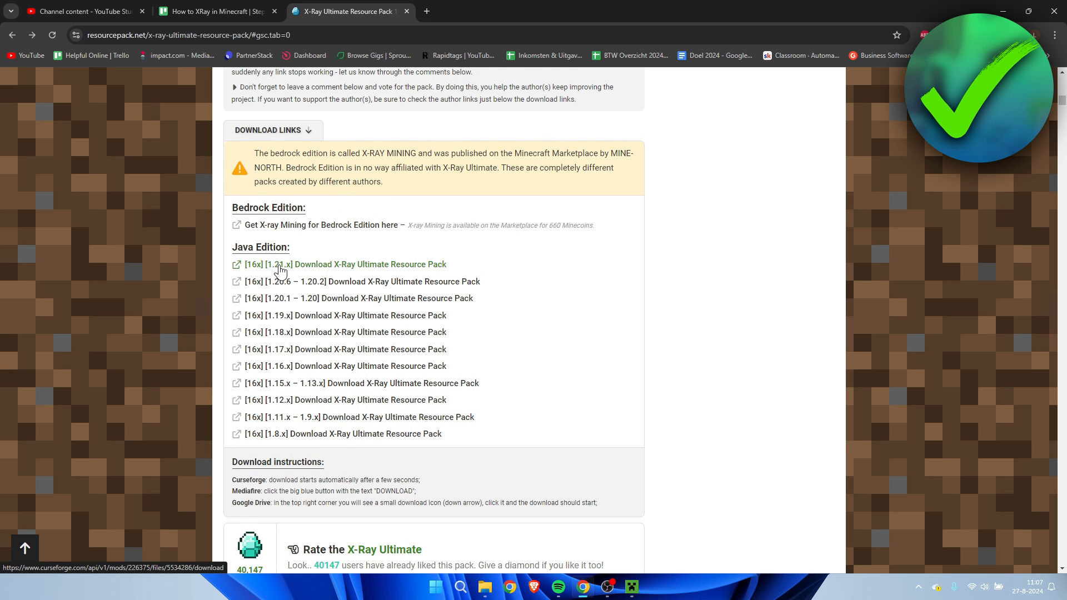
{"action": "mouse_move", "coordinate": [295, 275]}
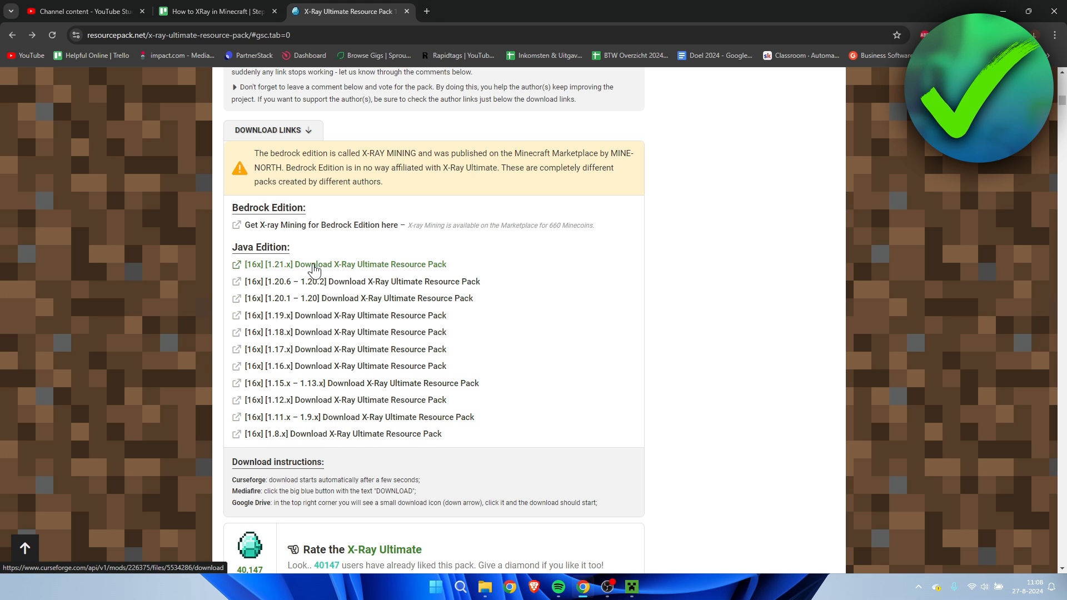
{"action": "mouse_move", "coordinate": [310, 271]}
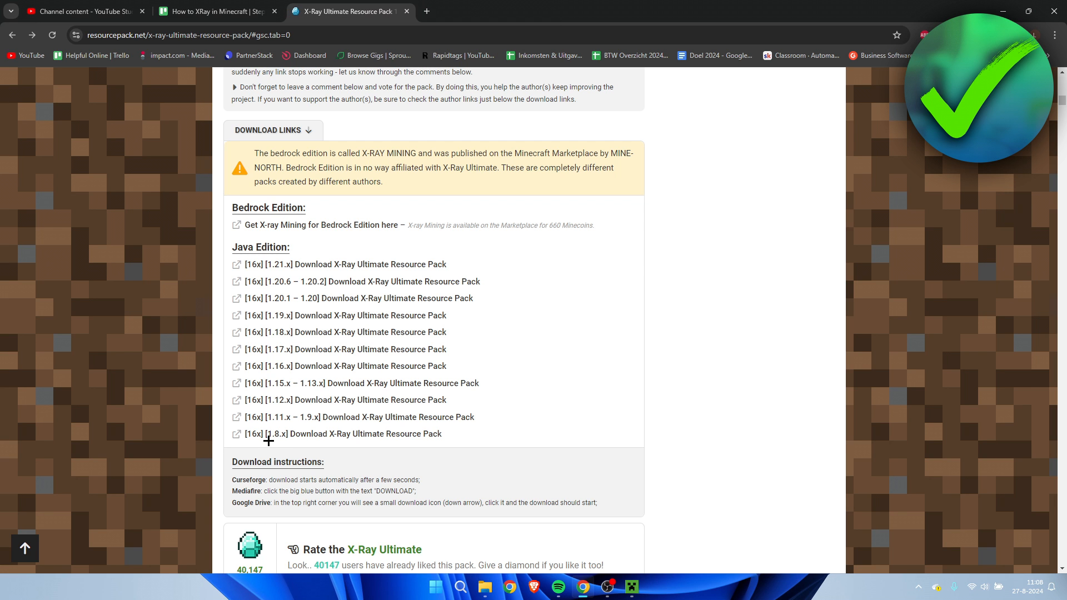
{"action": "mouse_move", "coordinate": [942, 156]}
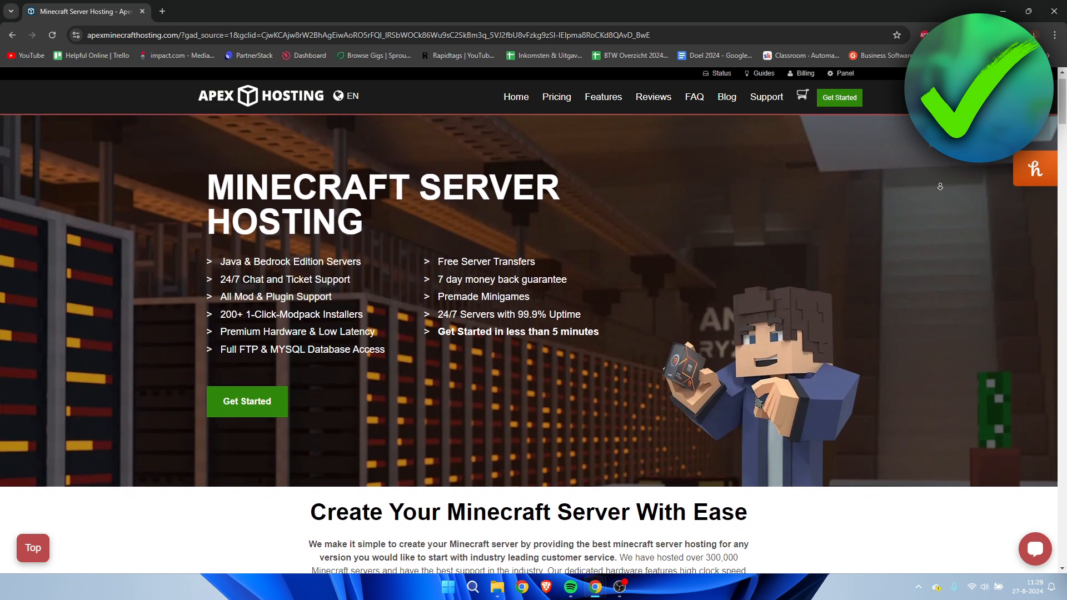
{"action": "scroll", "scroll_direction": "down", "scroll_amount": 3}
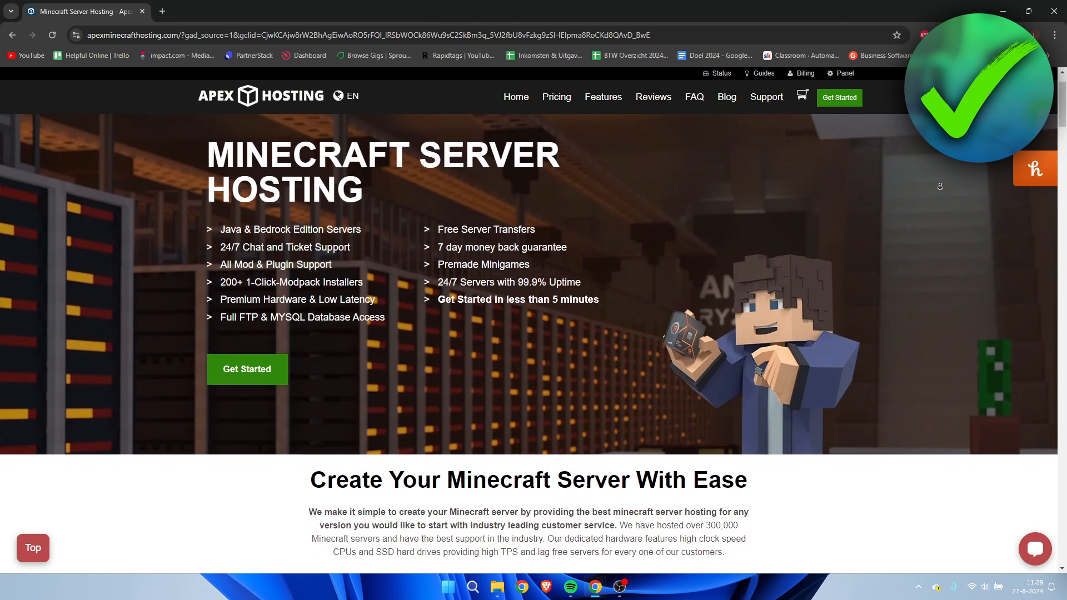
{"action": "scroll", "scroll_direction": "down", "scroll_amount": 3}
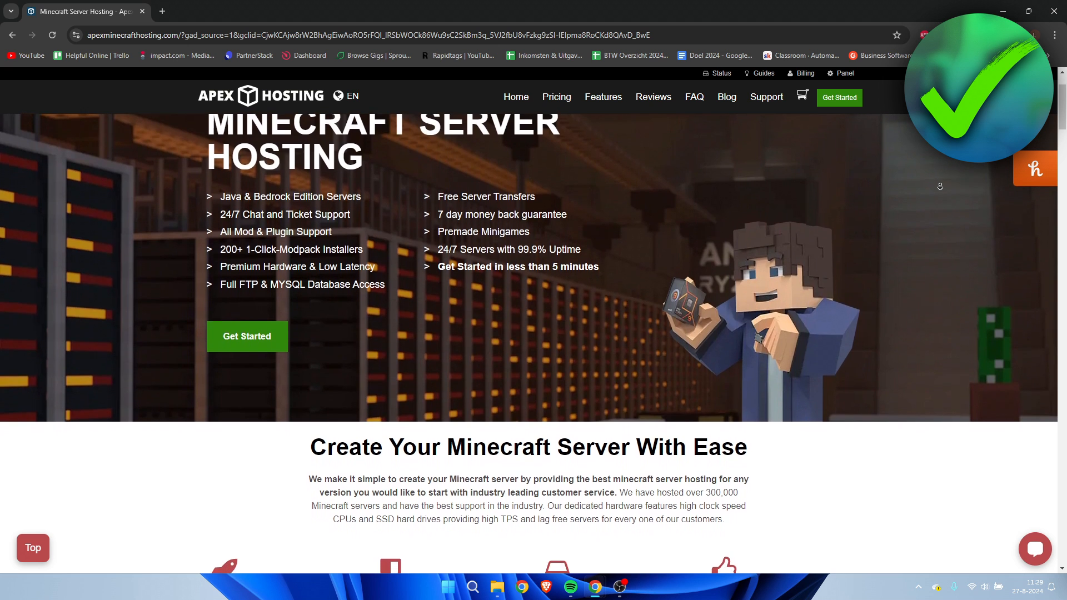
{"action": "scroll", "scroll_direction": "down", "scroll_amount": 3}
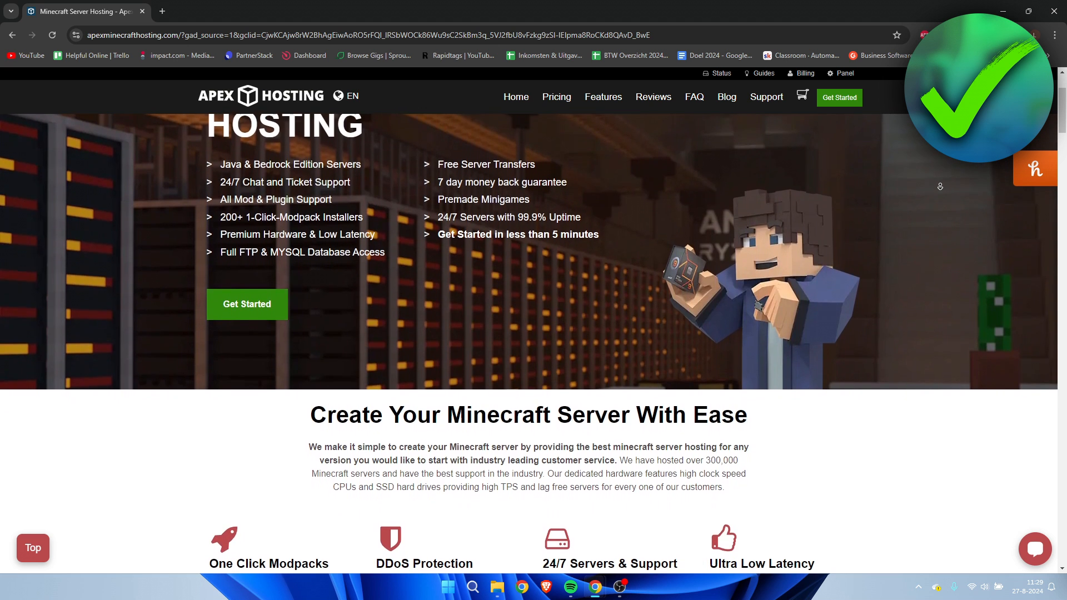
{"action": "scroll", "scroll_direction": "down", "scroll_amount": 3}
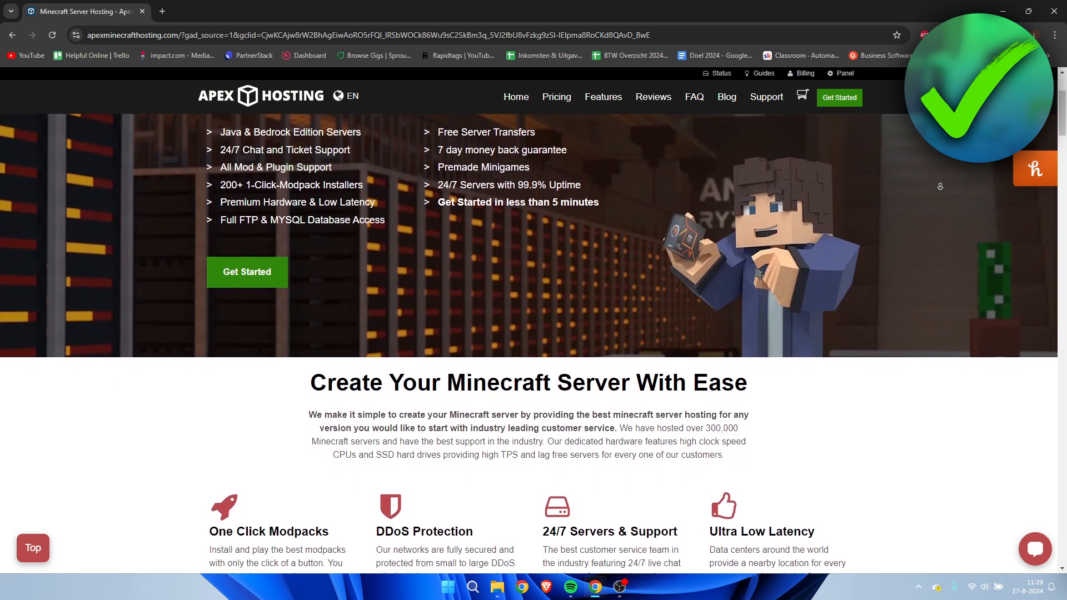
{"action": "scroll", "scroll_direction": "down", "scroll_amount": 3}
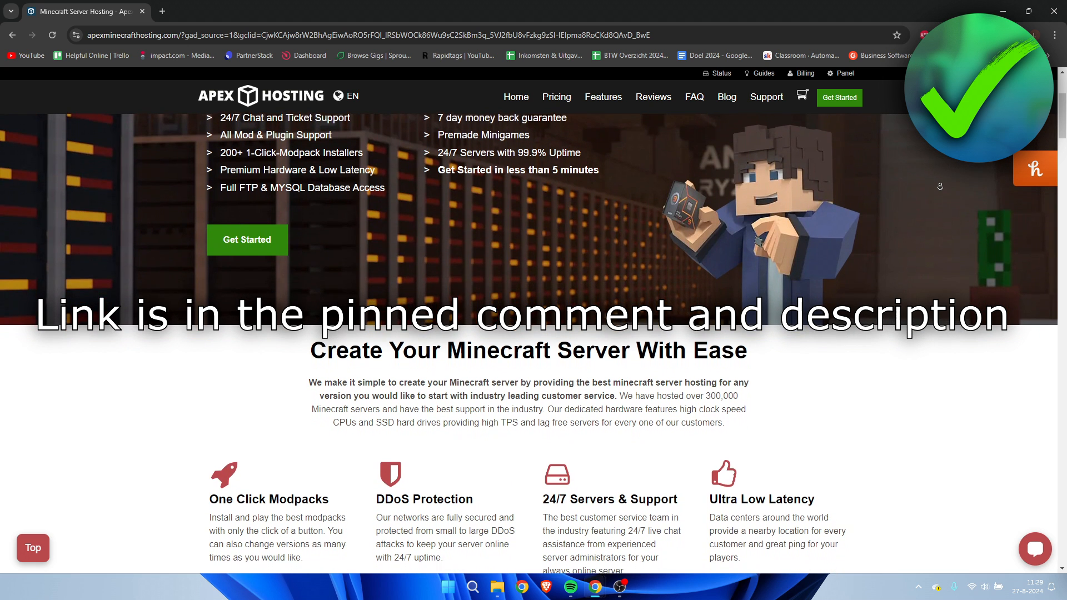
{"action": "scroll", "scroll_direction": "down", "scroll_amount": 3}
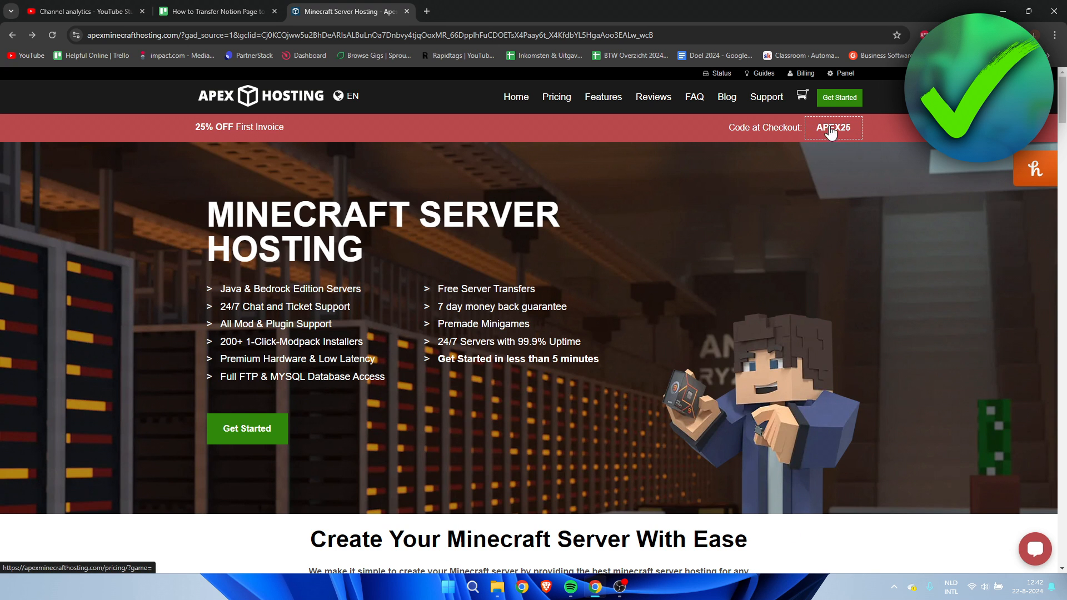
{"action": "mouse_move", "coordinate": [847, 141]}
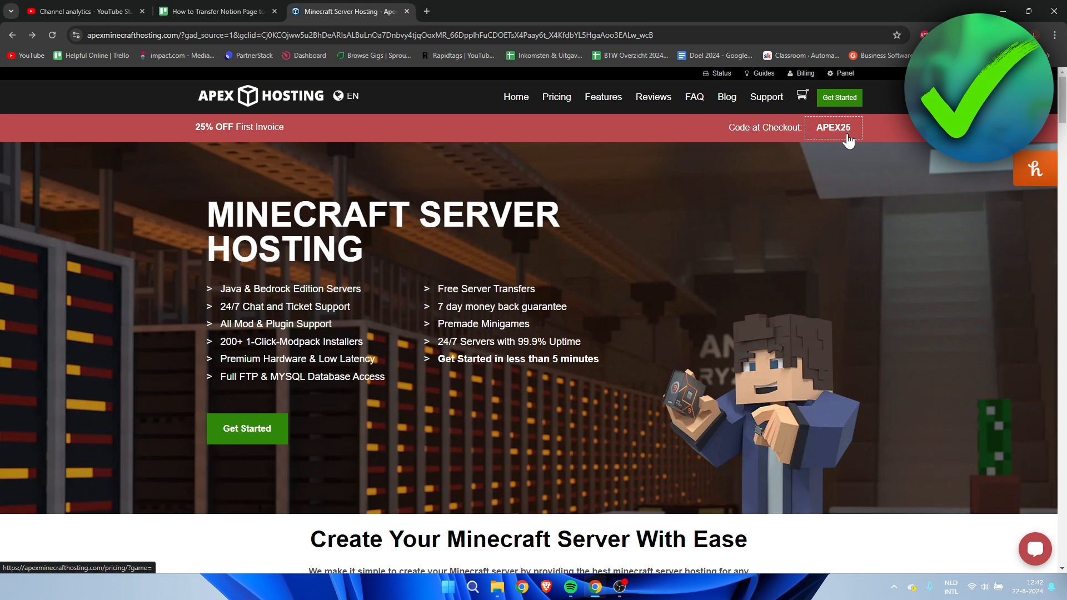
{"action": "mouse_move", "coordinate": [720, 292]}
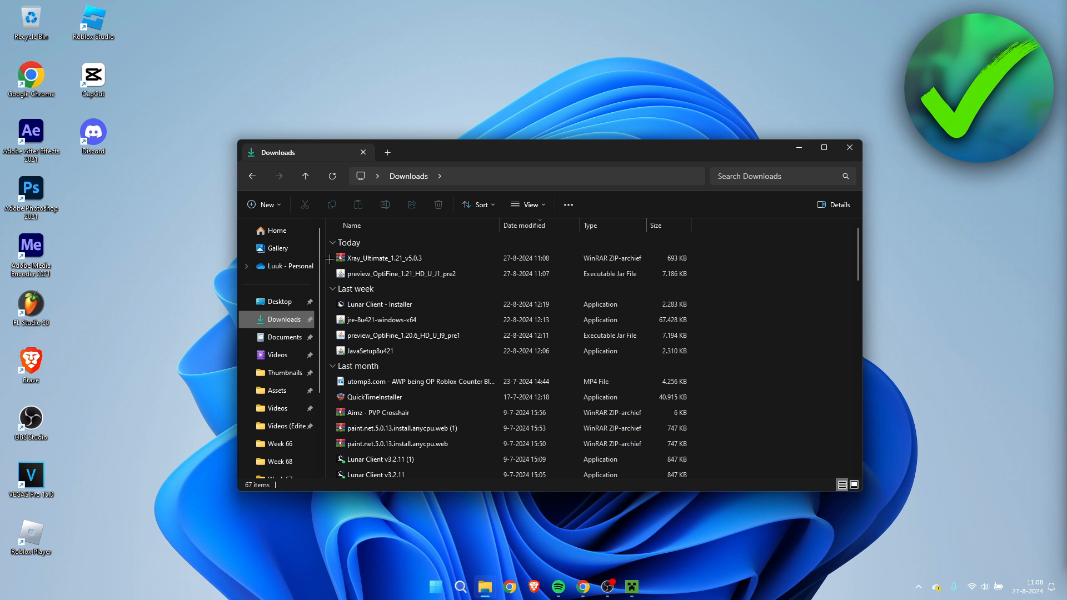
- Check the Xray_Ultimate_1.21_v5.0.3 zip and preview_OptiFine_1.21_HD_U_J1_pre2 jar in Downloads, then move to a new tab
{"action": "left_click", "coordinate": [385, 258]}
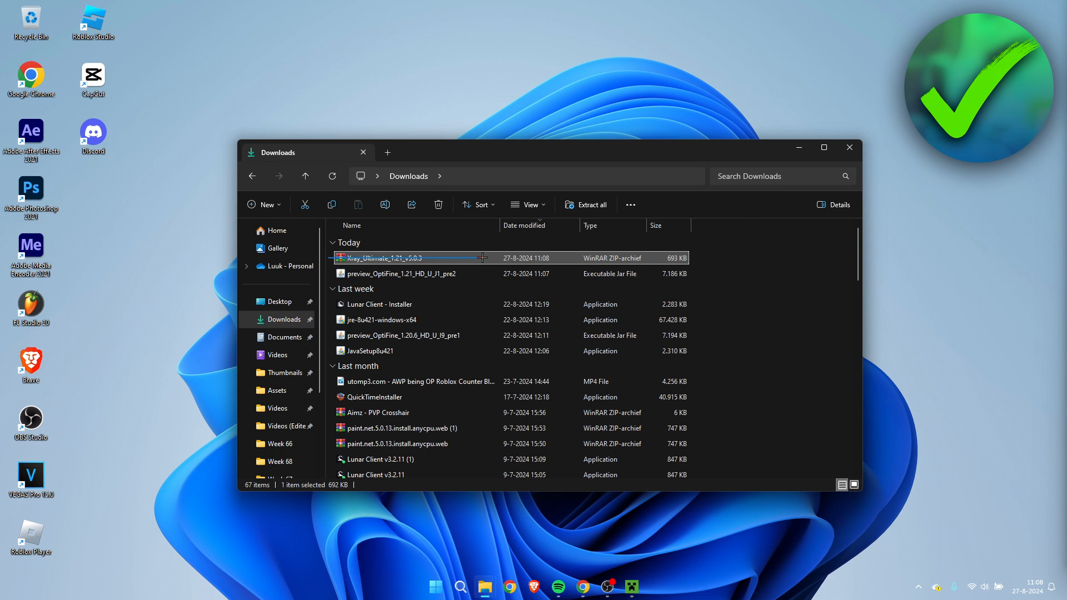
{"action": "left_click", "coordinate": [402, 274]}
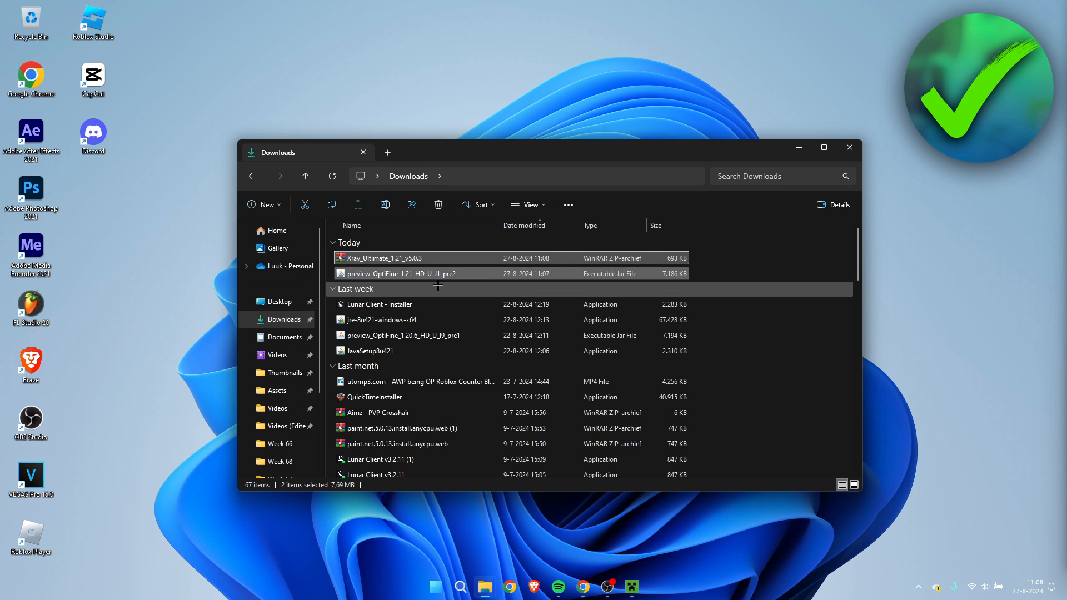
{"action": "left_click", "coordinate": [401, 273]}
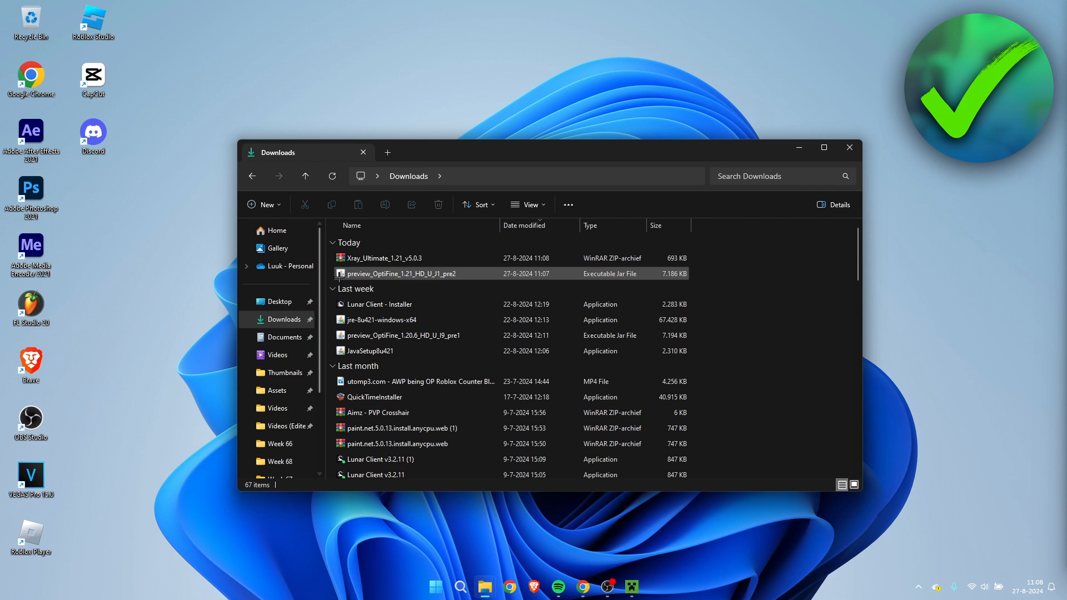
{"action": "left_click", "coordinate": [384, 258]}
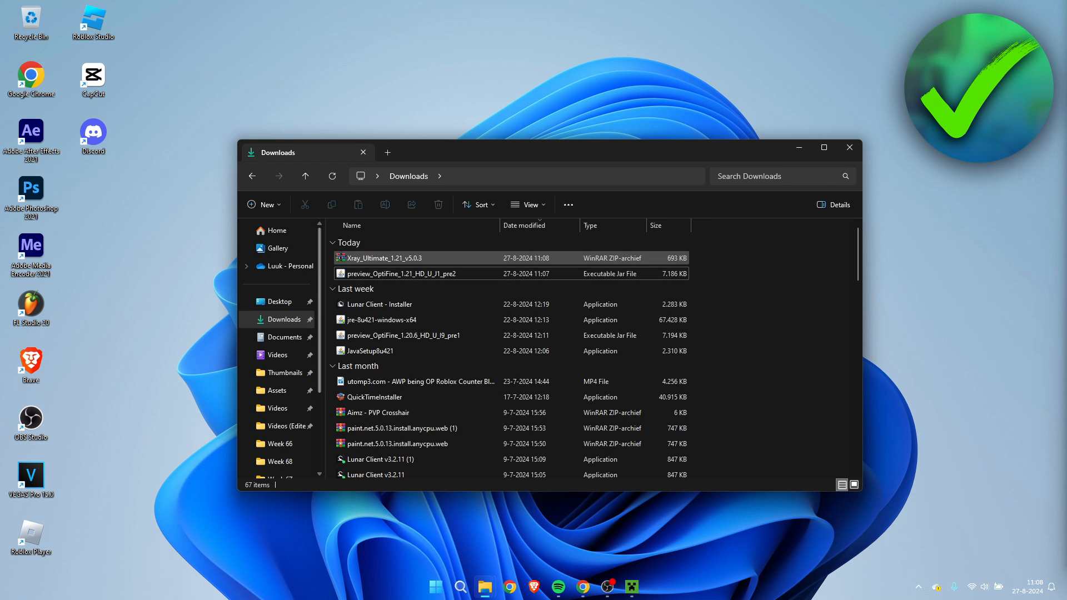
{"action": "left_click", "coordinate": [400, 273]}
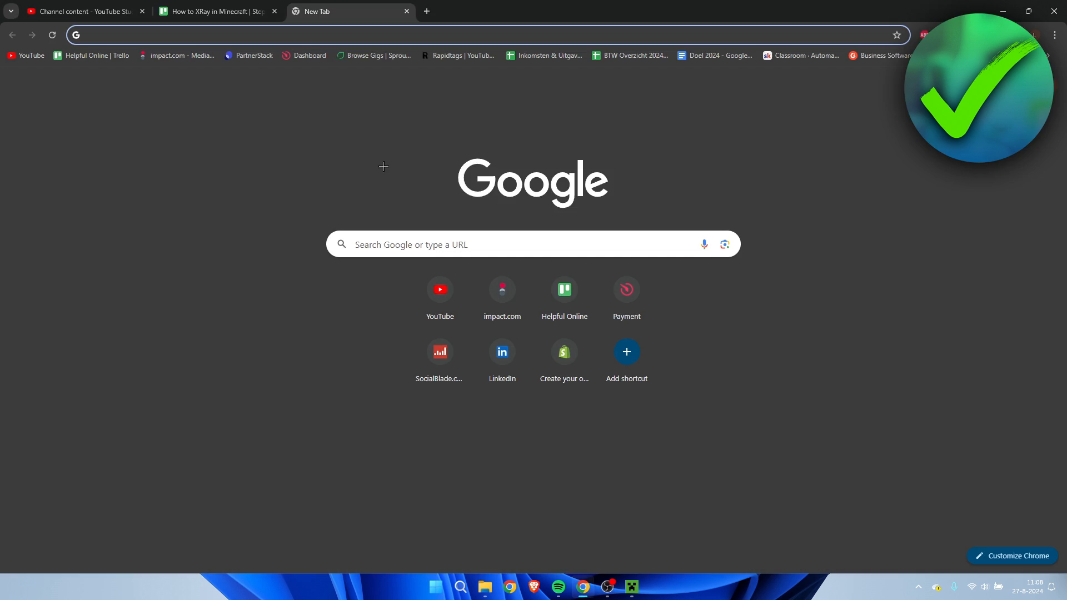
- Search 'java', download Java for Windows from java.com and run the installer
{"action": "type", "text": "java"}
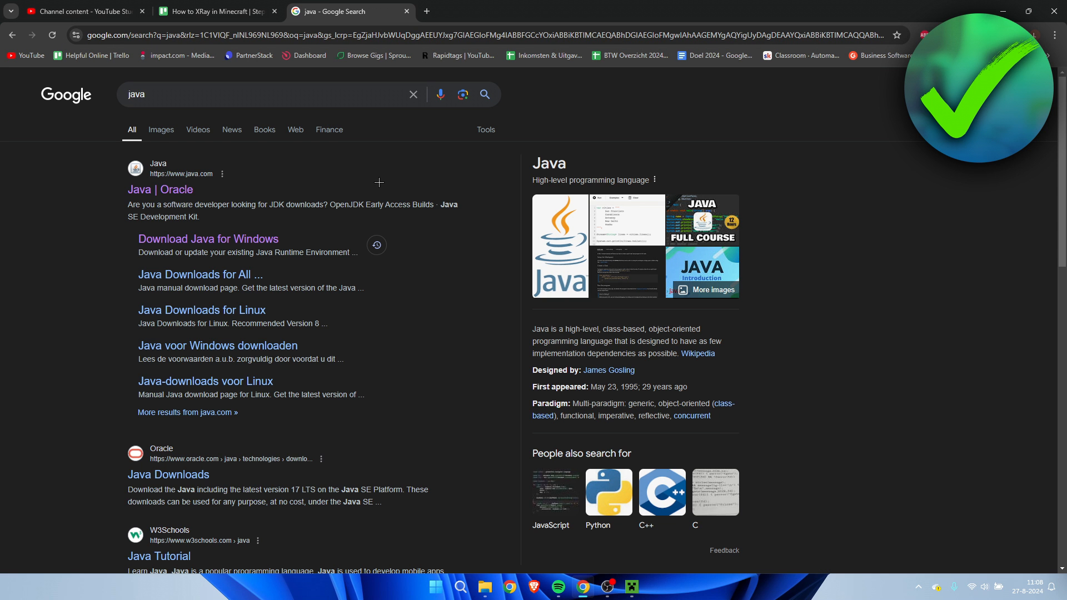
{"action": "mouse_move", "coordinate": [208, 239]}
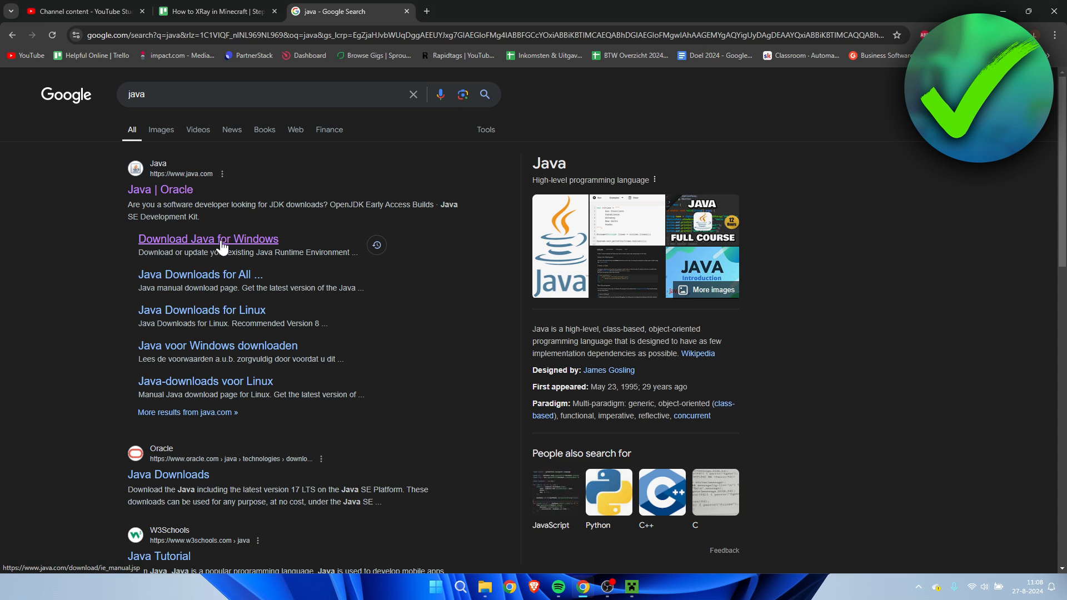
{"action": "left_click", "coordinate": [208, 239]}
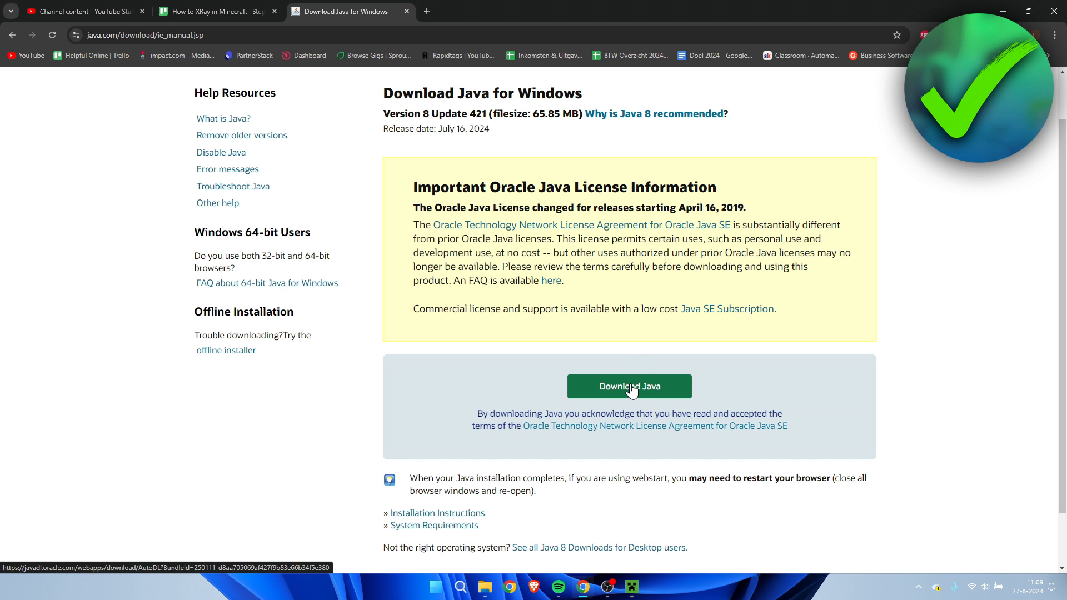
{"action": "left_click", "coordinate": [629, 386]}
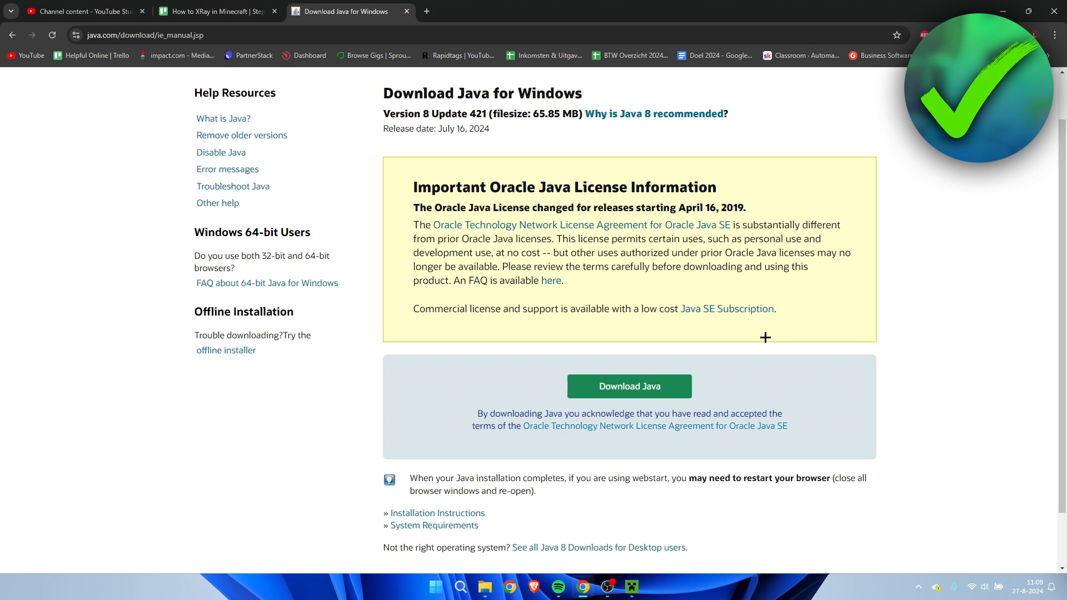
{"action": "left_click", "coordinate": [628, 385]}
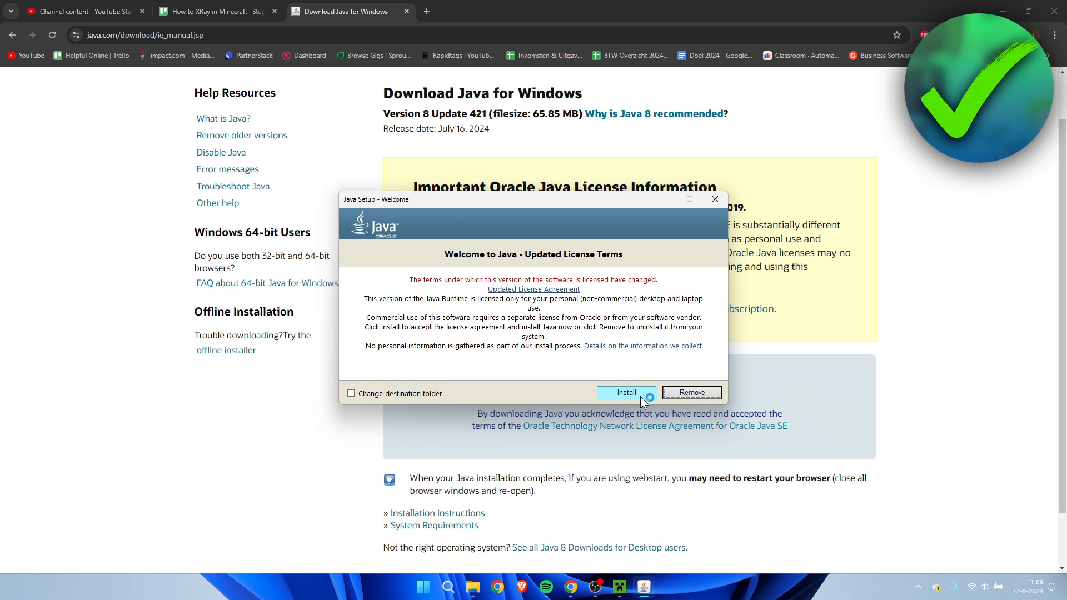
- Install Java and close the setup after it reports success
{"action": "left_click", "coordinate": [623, 393]}
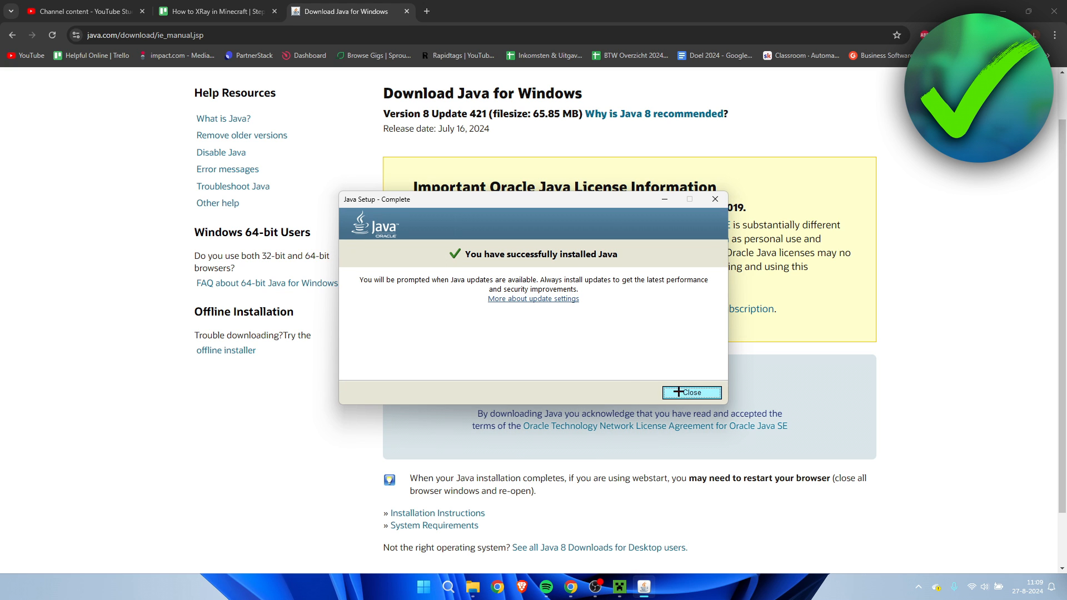
{"action": "left_click", "coordinate": [690, 392]}
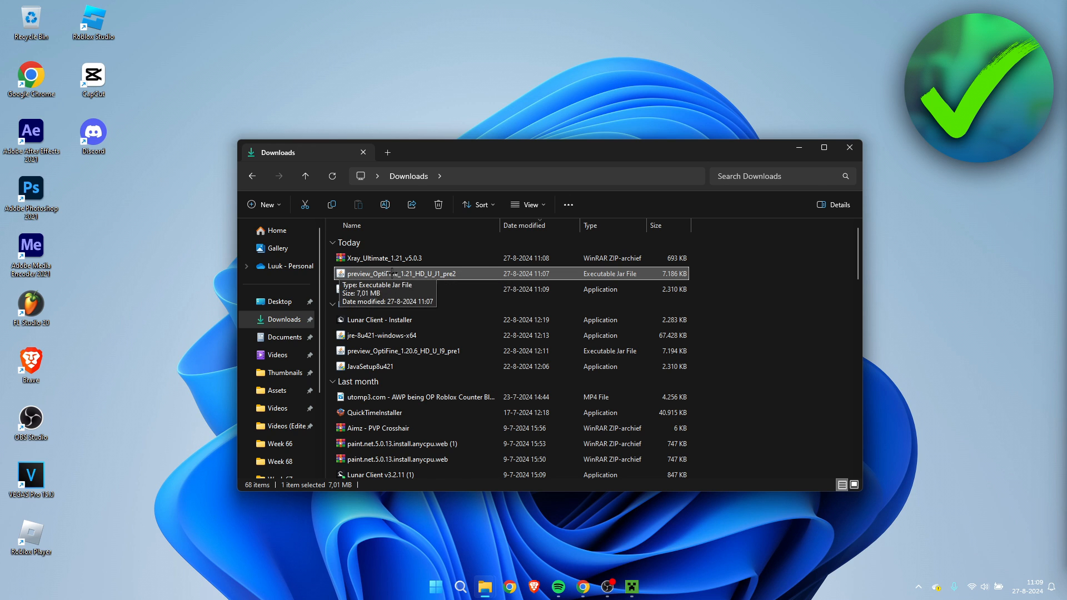
- Set the OptiFine 1.21 jar to open with Java via Properties, then launch the installer
{"action": "right_click", "coordinate": [401, 273]}
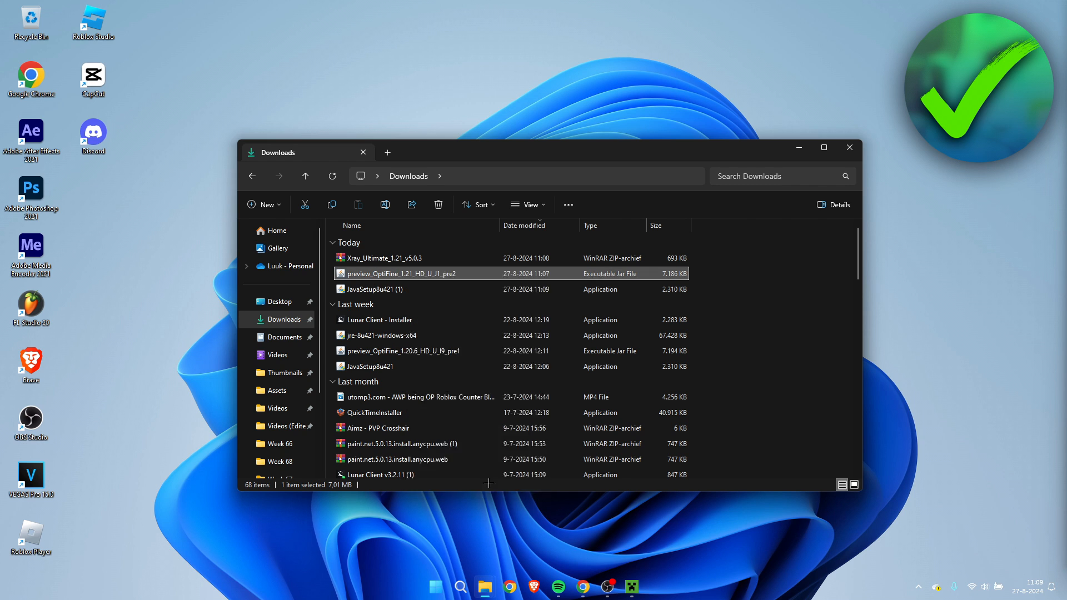
{"action": "right_click", "coordinate": [401, 273]}
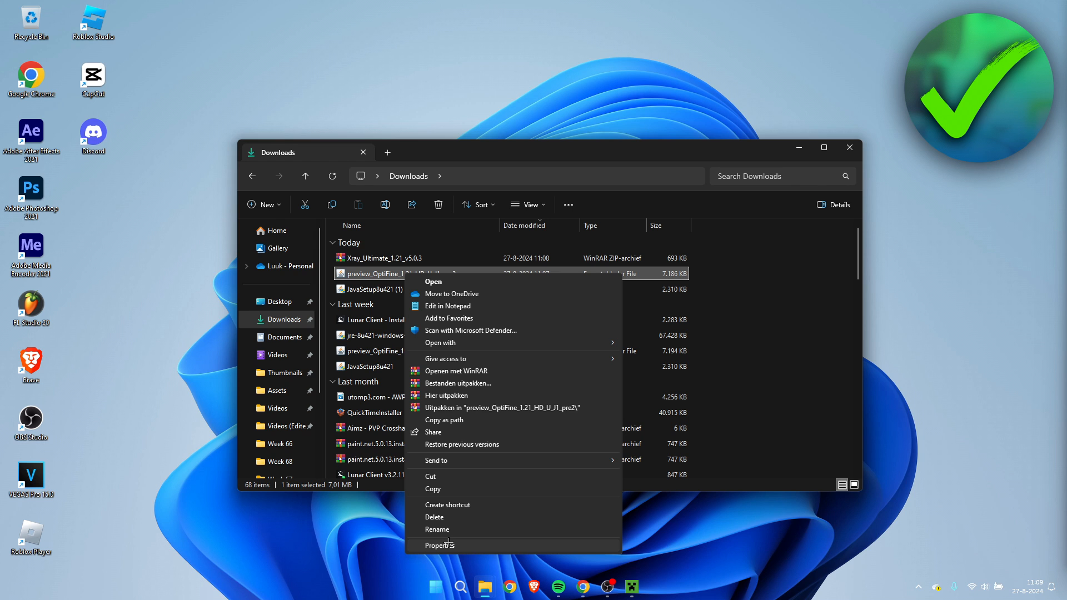
{"action": "left_click", "coordinate": [440, 545]}
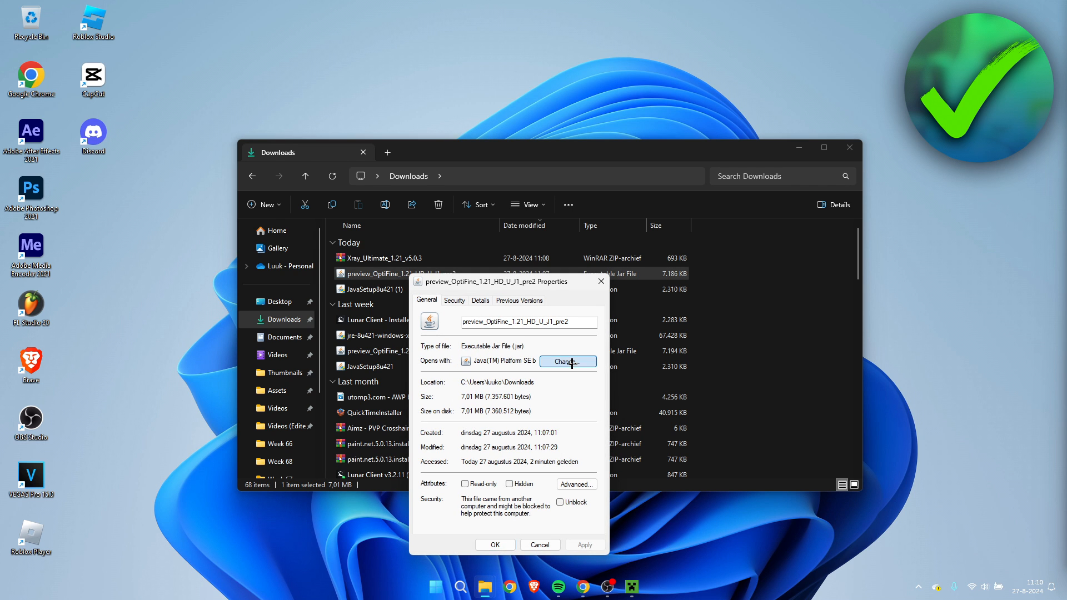
{"action": "left_click", "coordinate": [567, 360]}
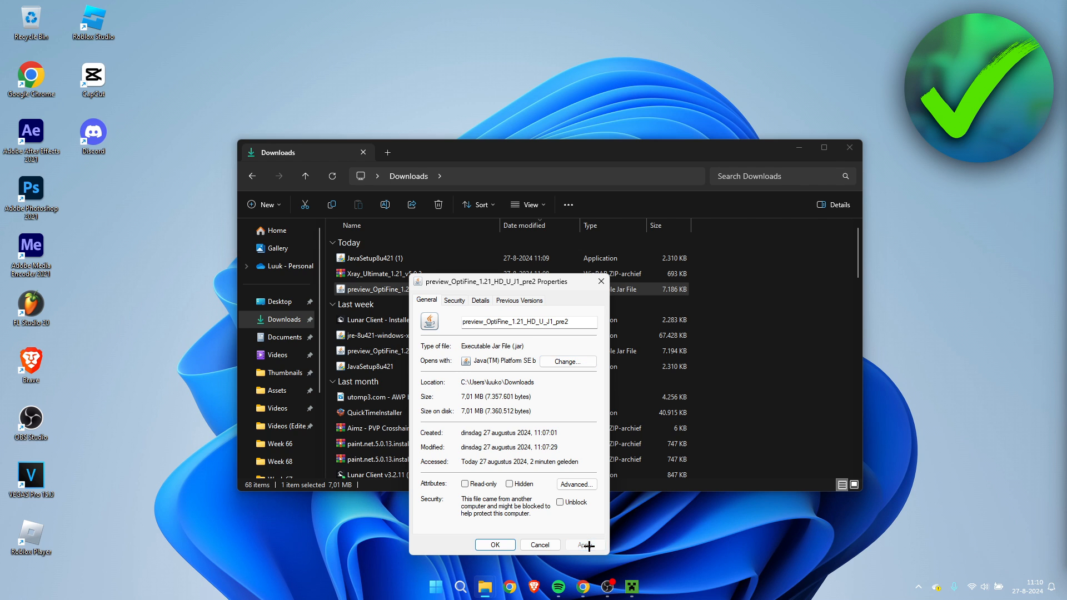
{"action": "left_click", "coordinate": [495, 545]}
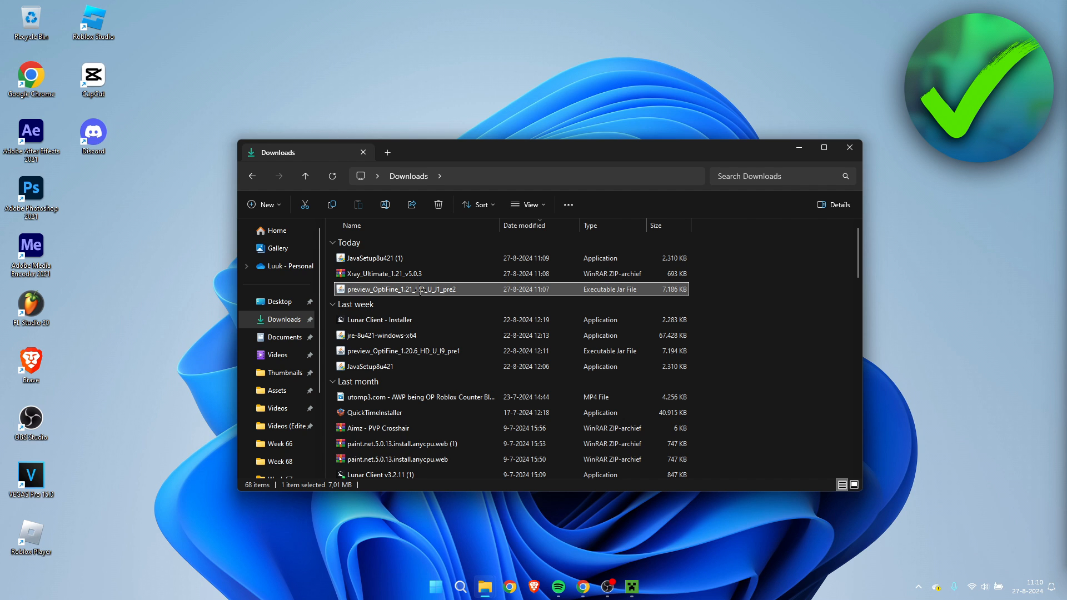
{"action": "double_click", "coordinate": [400, 288]}
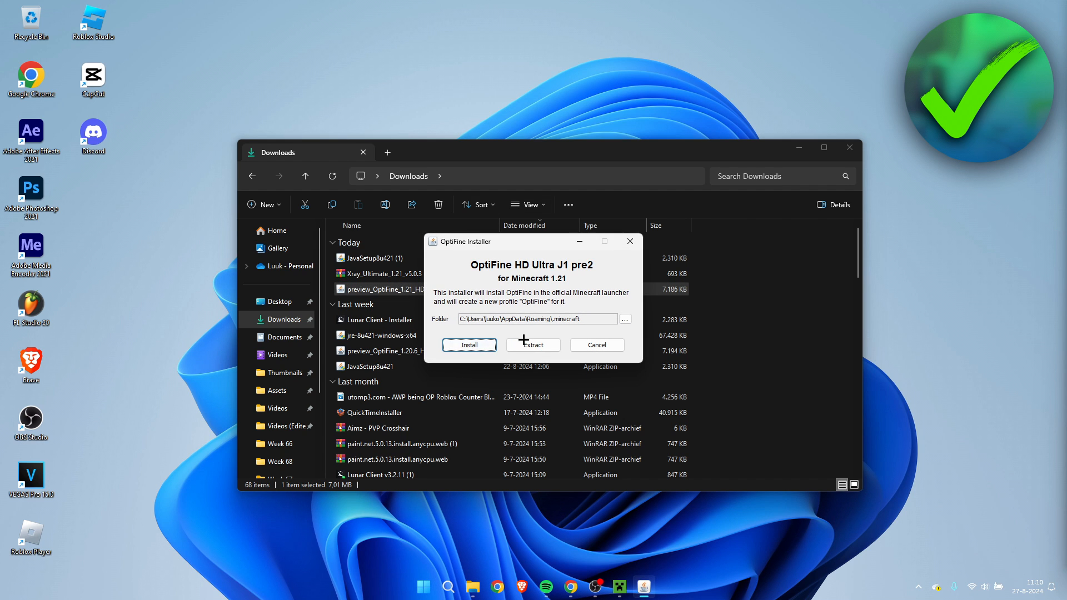
{"action": "mouse_move", "coordinate": [485, 255]}
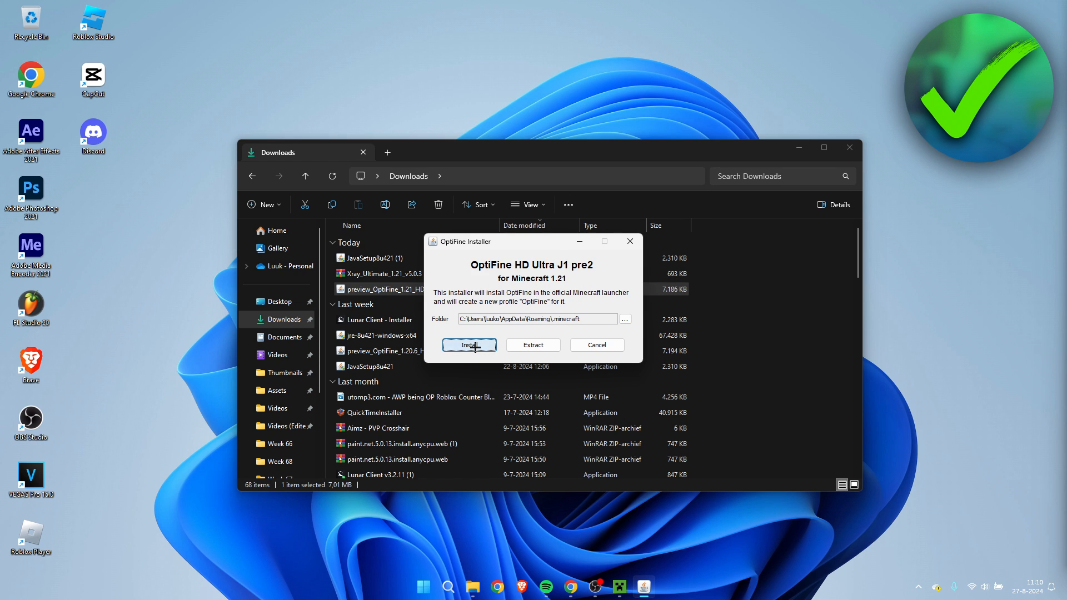
- Attempt the OptiFine install, which fails because Minecraft 1.21 has not been launched yet
{"action": "left_click", "coordinate": [469, 344]}
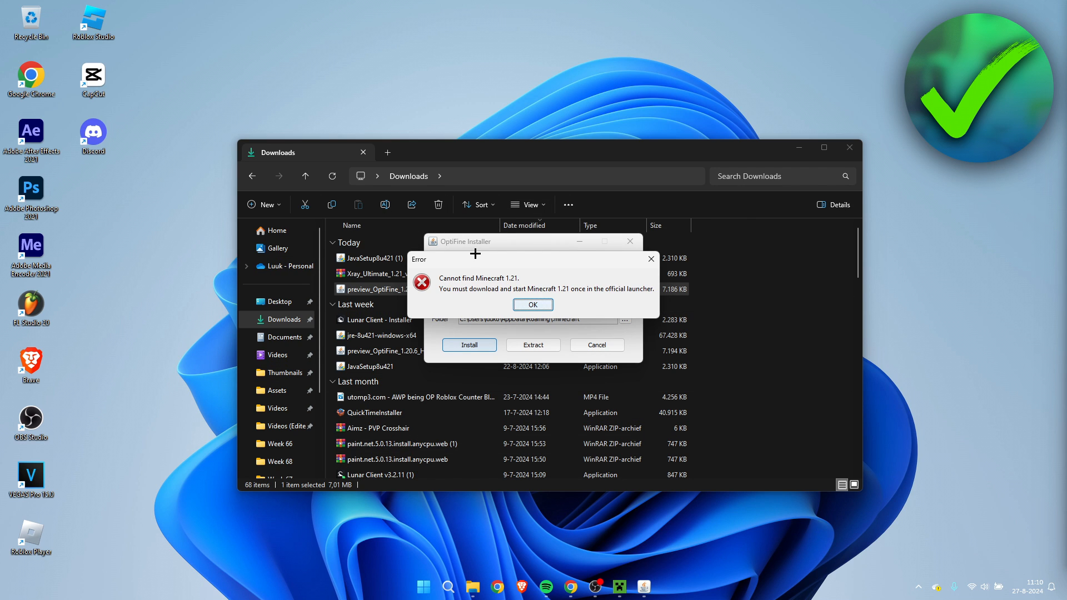
{"action": "mouse_move", "coordinate": [477, 282]}
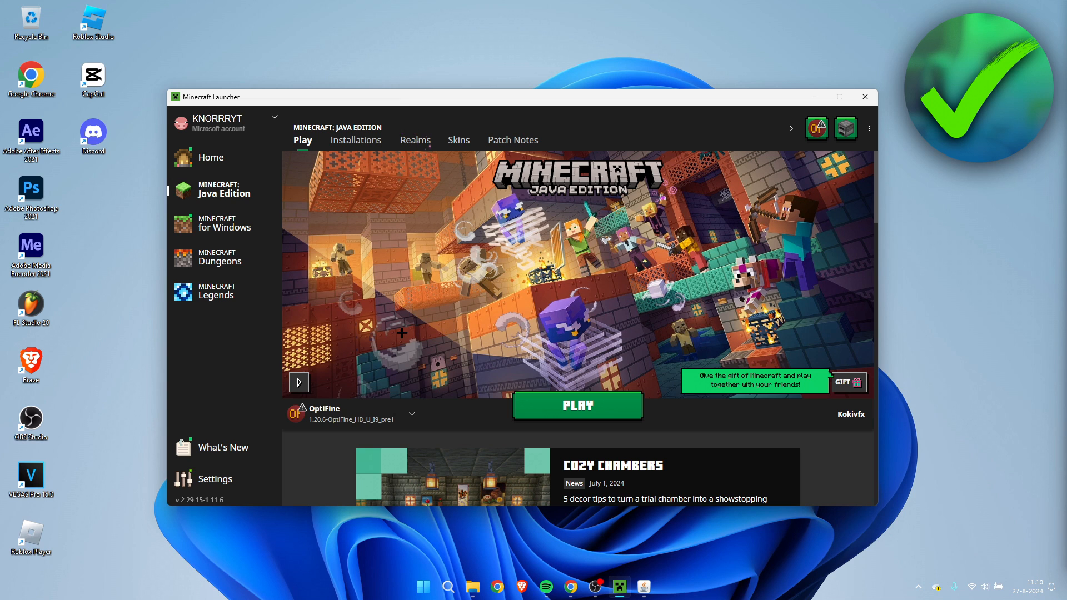
- Create a new installation named 1.21 using release 1.21
{"action": "left_click", "coordinate": [411, 413]}
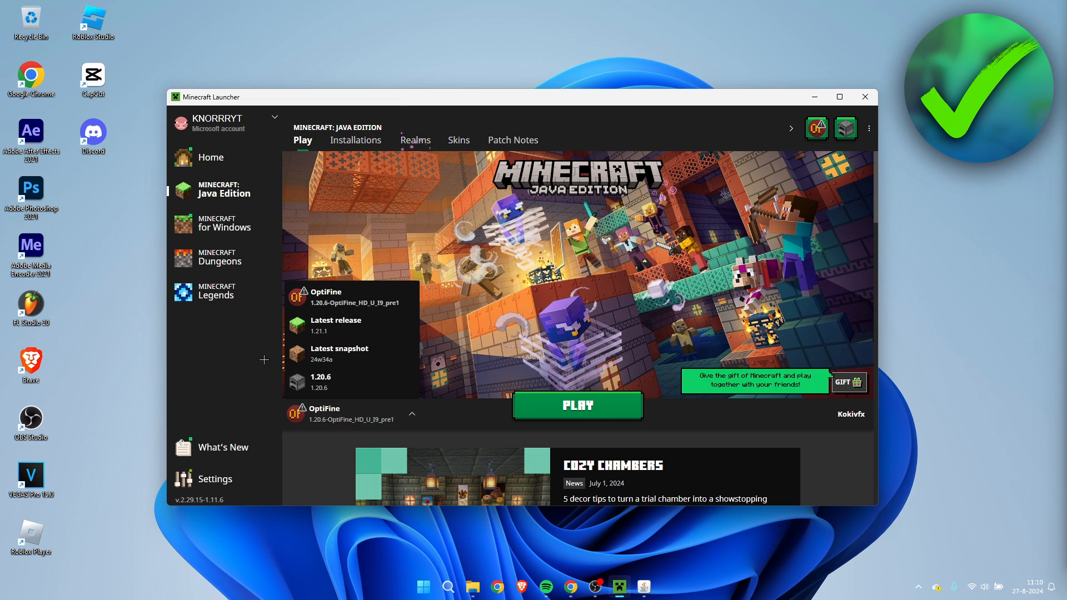
{"action": "mouse_move", "coordinate": [335, 325]}
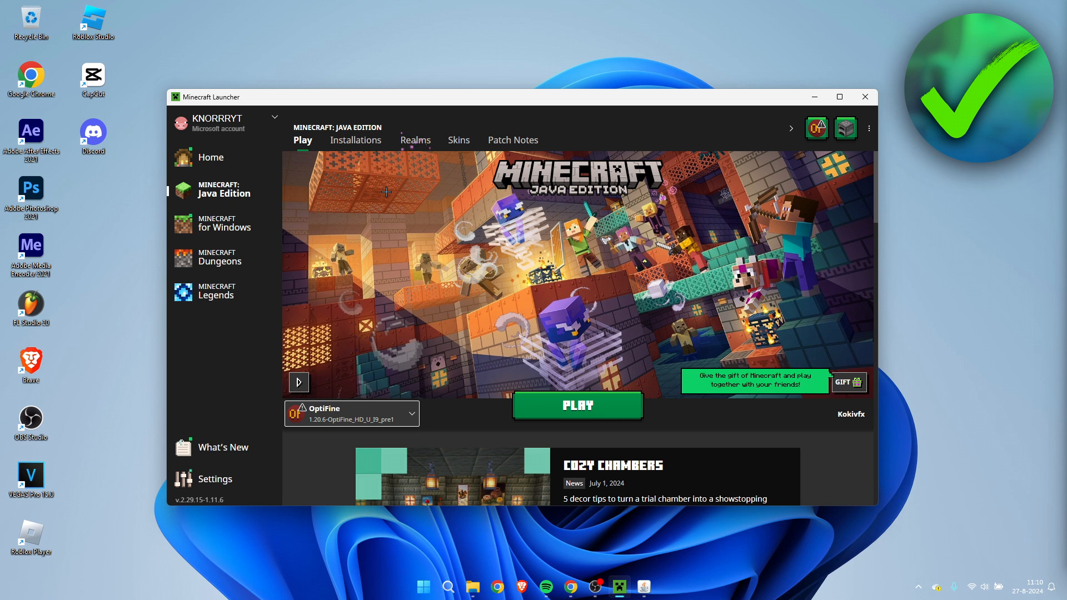
{"action": "left_click", "coordinate": [356, 140]}
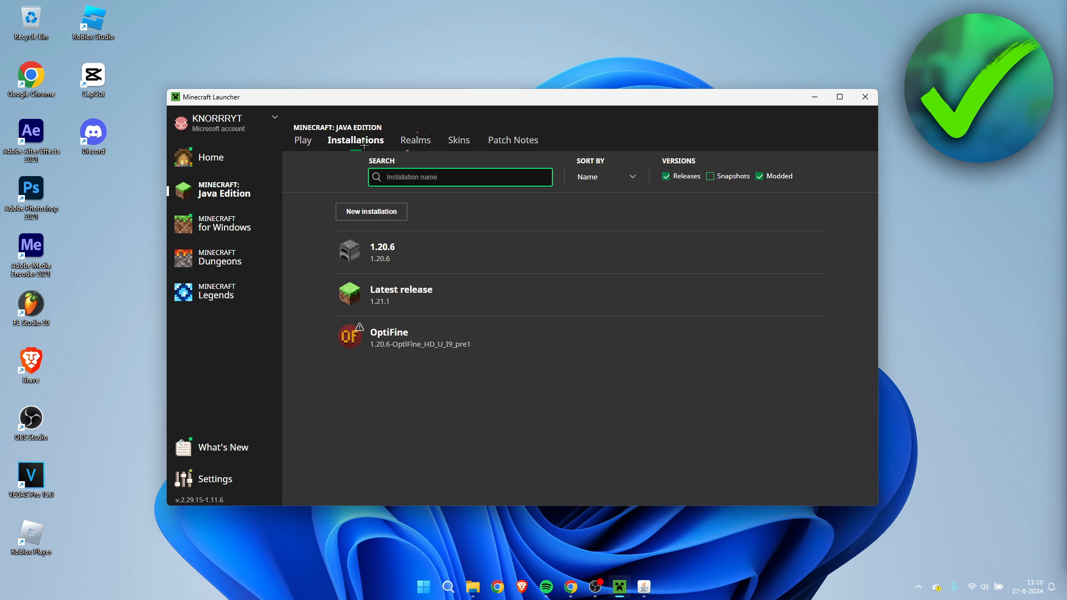
{"action": "left_click", "coordinate": [371, 211]}
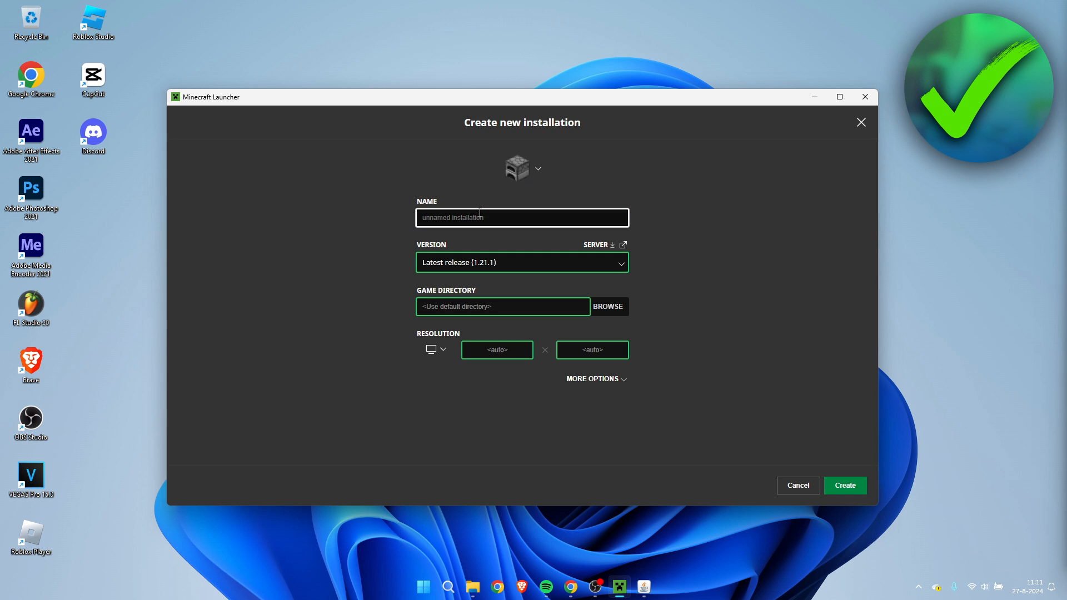
{"action": "type", "text": "1.21"}
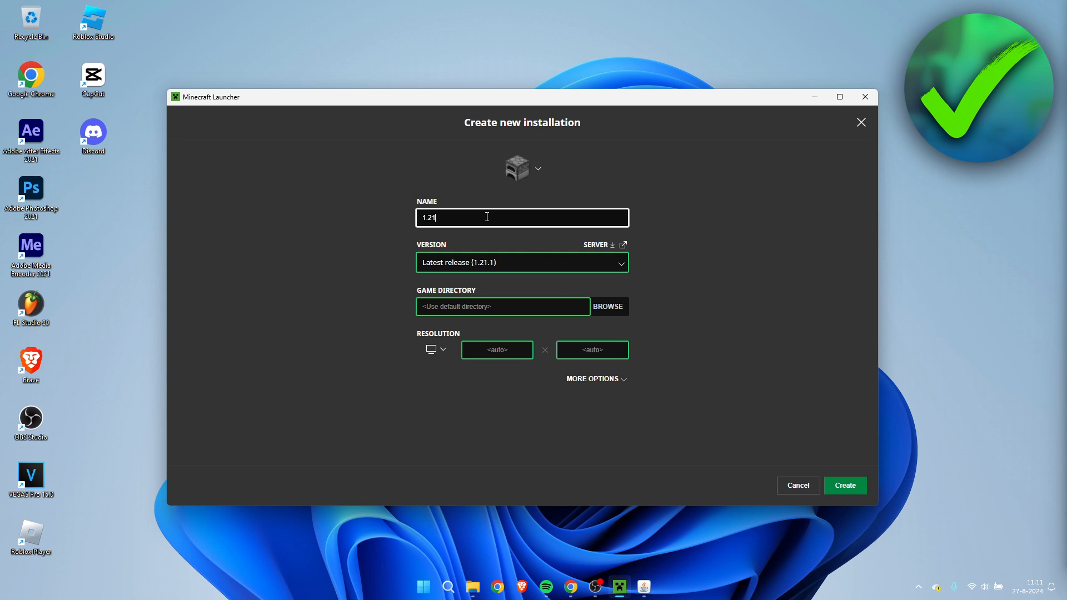
{"action": "left_click", "coordinate": [522, 263]}
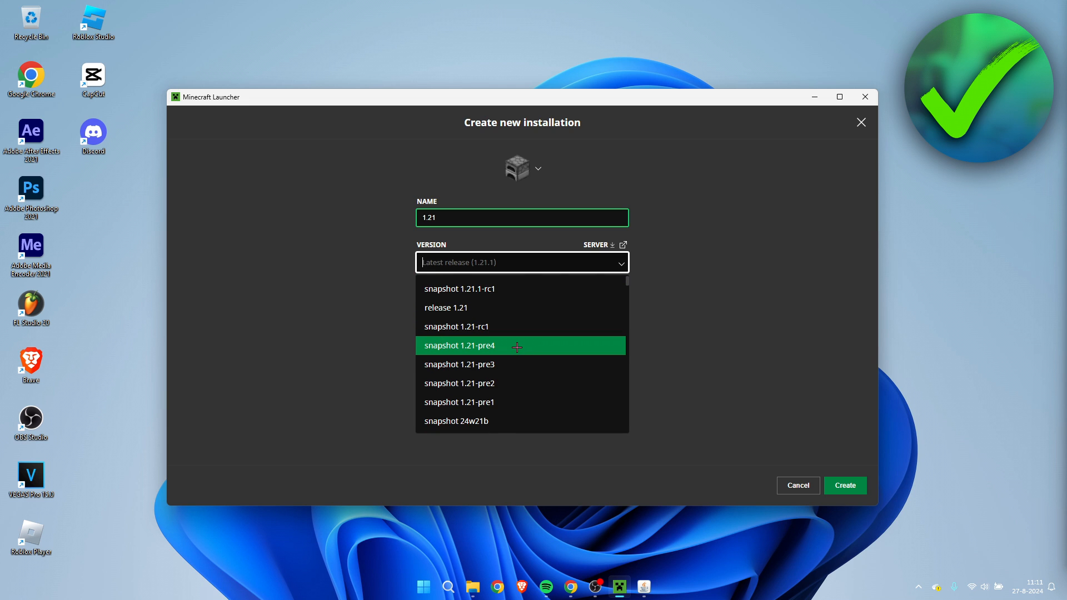
{"action": "mouse_move", "coordinate": [446, 306]}
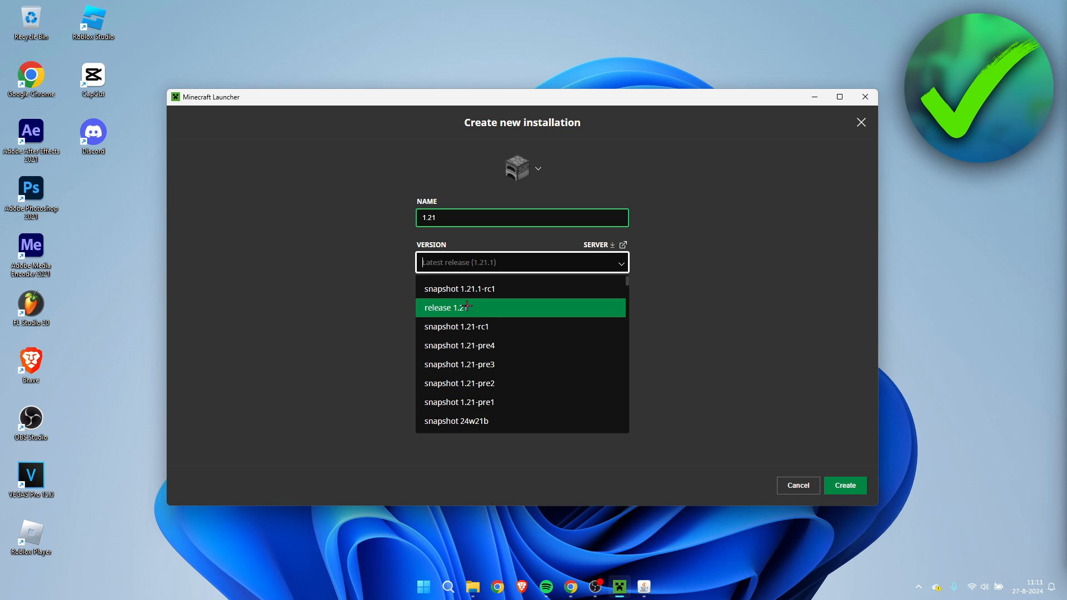
{"action": "left_click", "coordinate": [446, 307]}
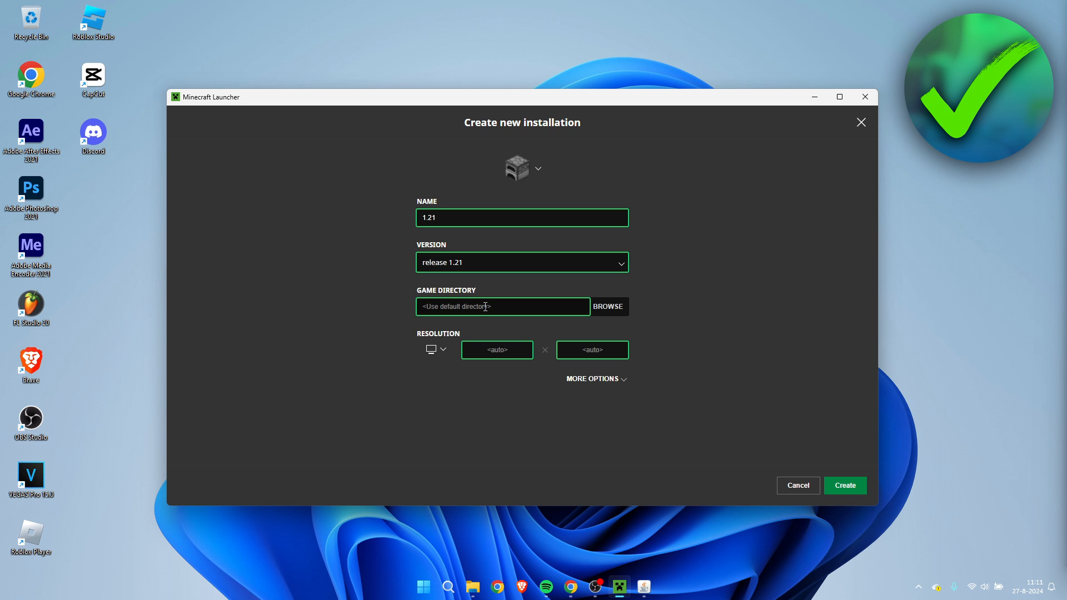
{"action": "left_click", "coordinate": [845, 486]}
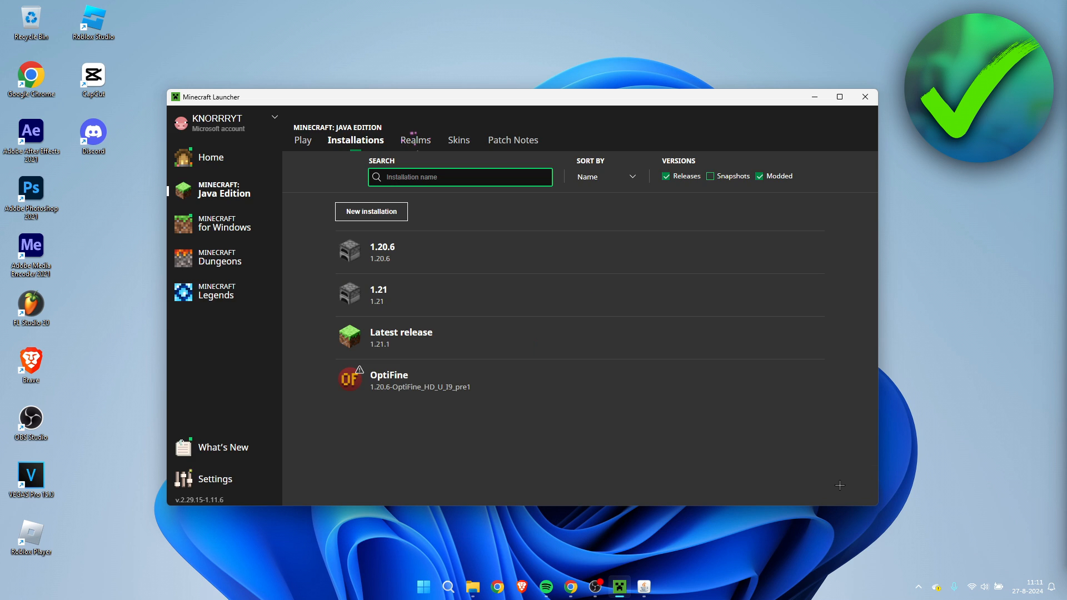
{"action": "mouse_move", "coordinate": [386, 302]}
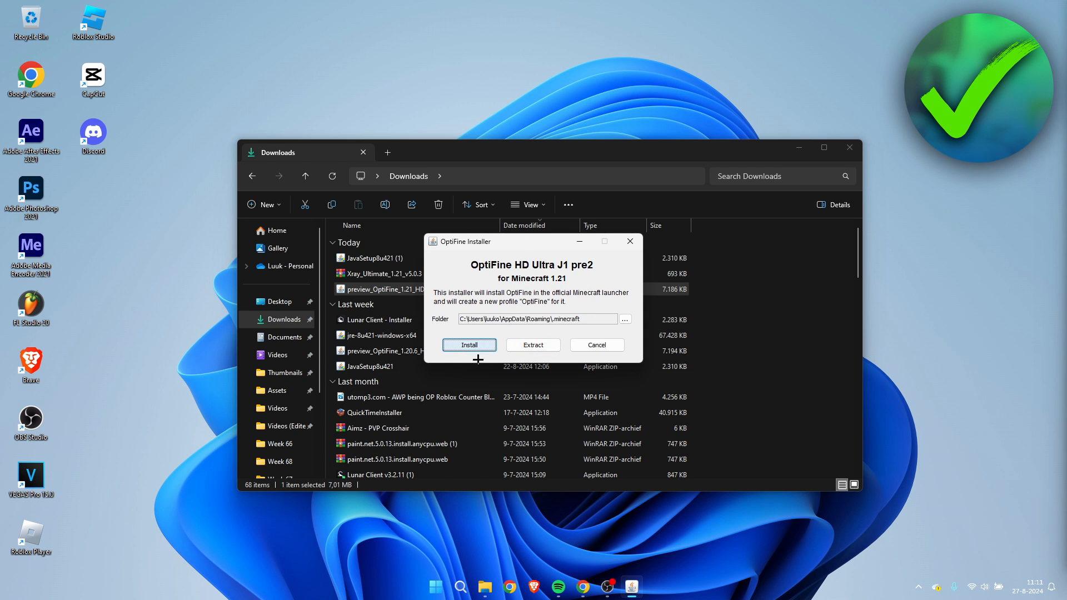
- Install OptiFine HD Ultra J1 pre2 for 1.21 and acknowledge the success message
{"action": "left_click", "coordinate": [469, 344]}
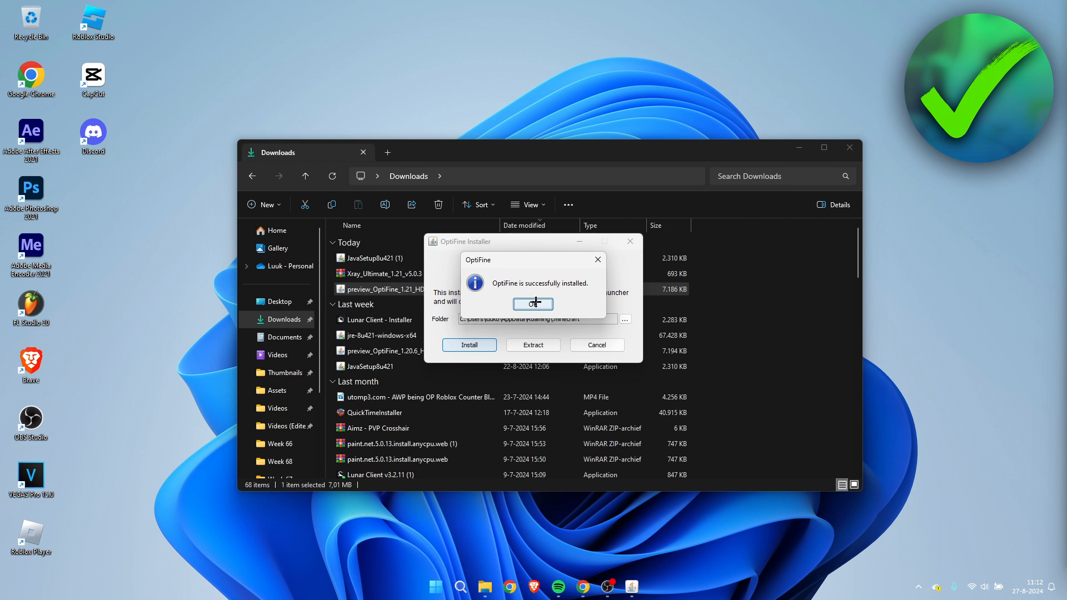
{"action": "left_click", "coordinate": [532, 302]}
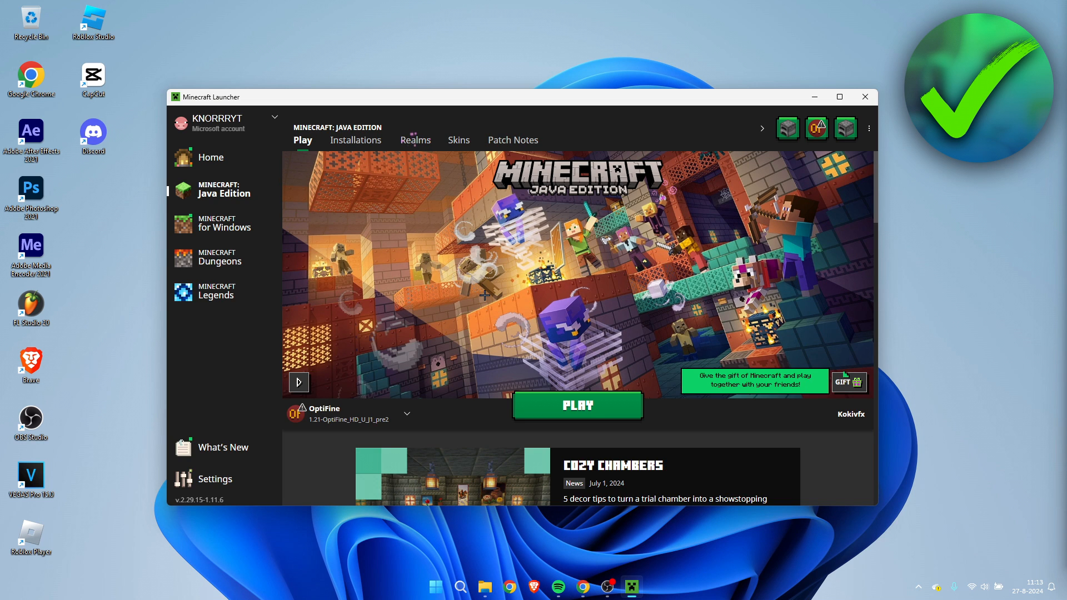
{"action": "mouse_move", "coordinate": [561, 260]}
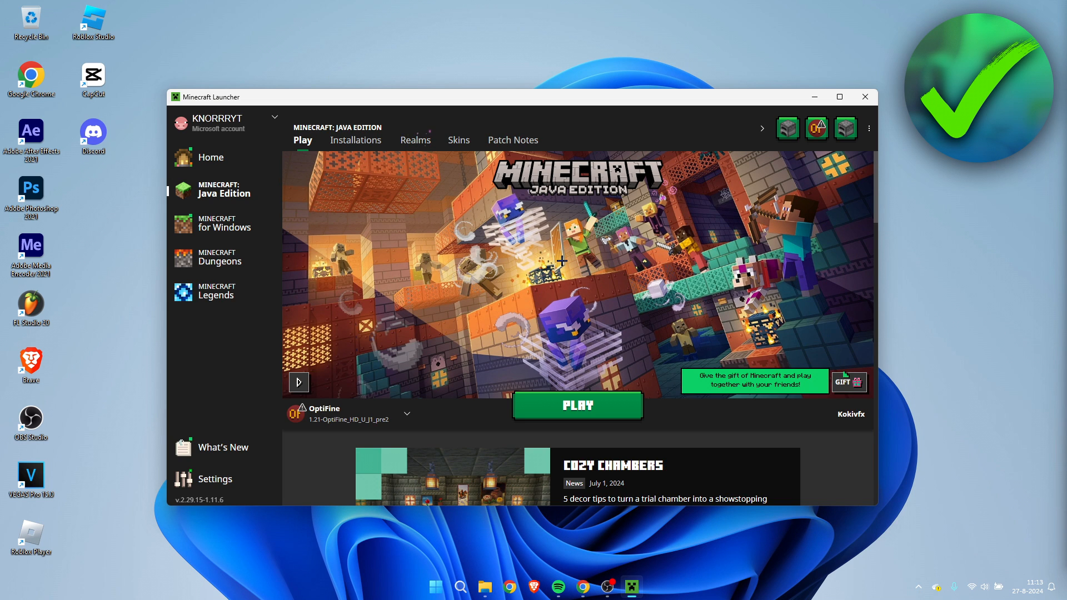
- Show the installations list with the OptiFine profile on 1.21-OptiFine_HD_U_J1_pre2
{"action": "left_click", "coordinate": [406, 415]}
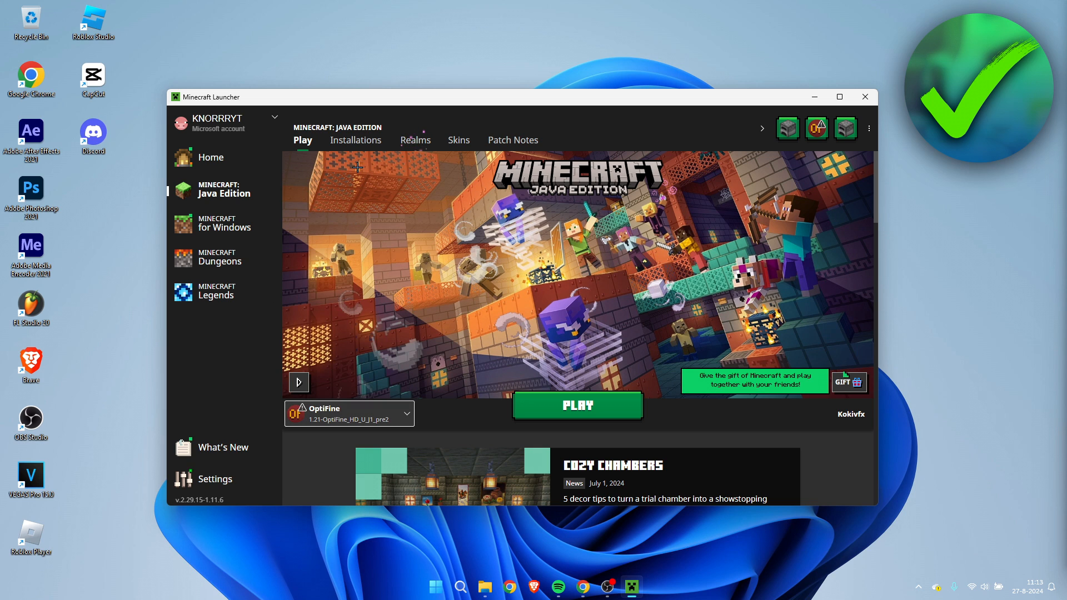
{"action": "left_click", "coordinate": [355, 140]}
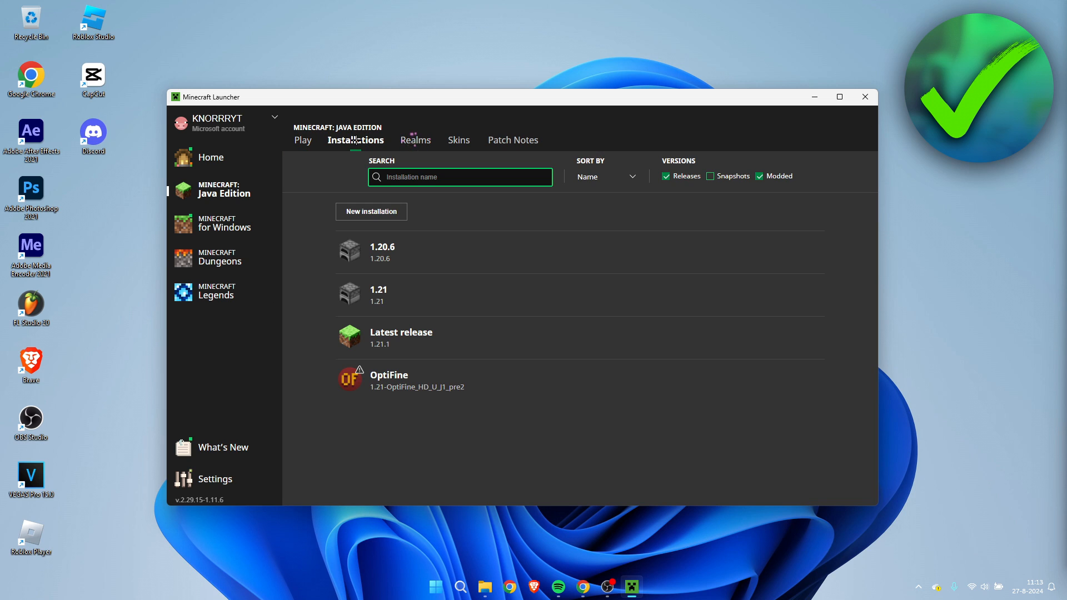
- Start a new installation and check that release 1.21-OptiFine_HD_U_J1_pre2 is listed
{"action": "left_click", "coordinate": [371, 211]}
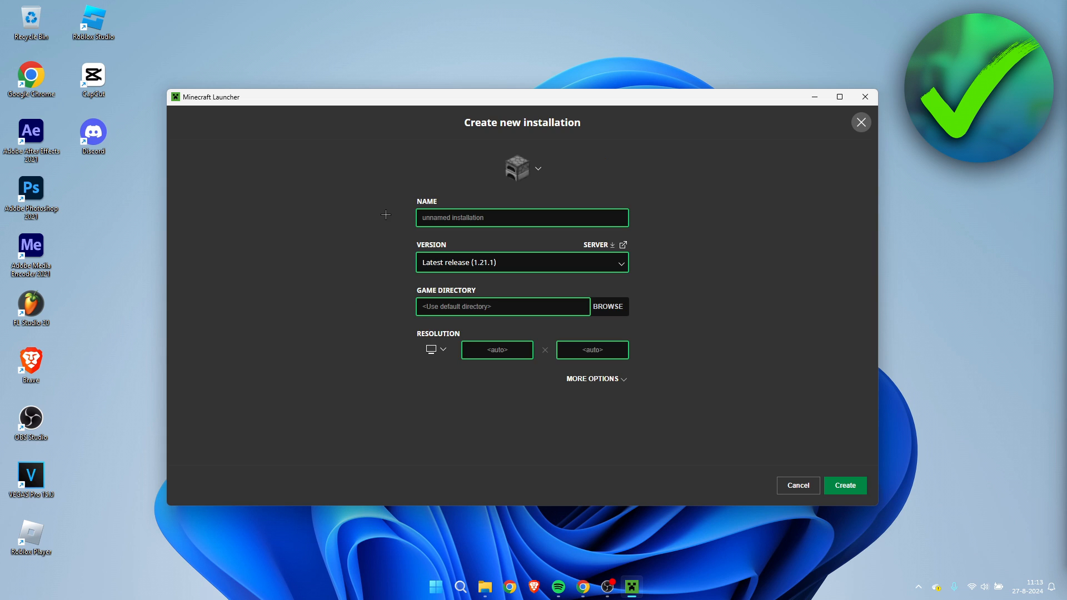
{"action": "left_click", "coordinate": [520, 262]}
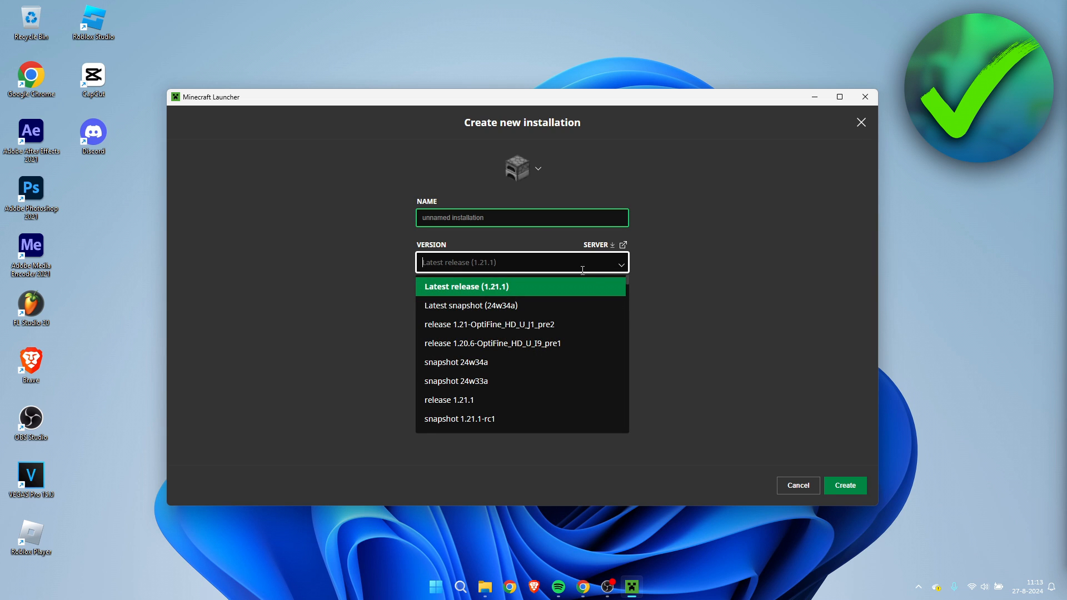
{"action": "mouse_move", "coordinate": [500, 324]}
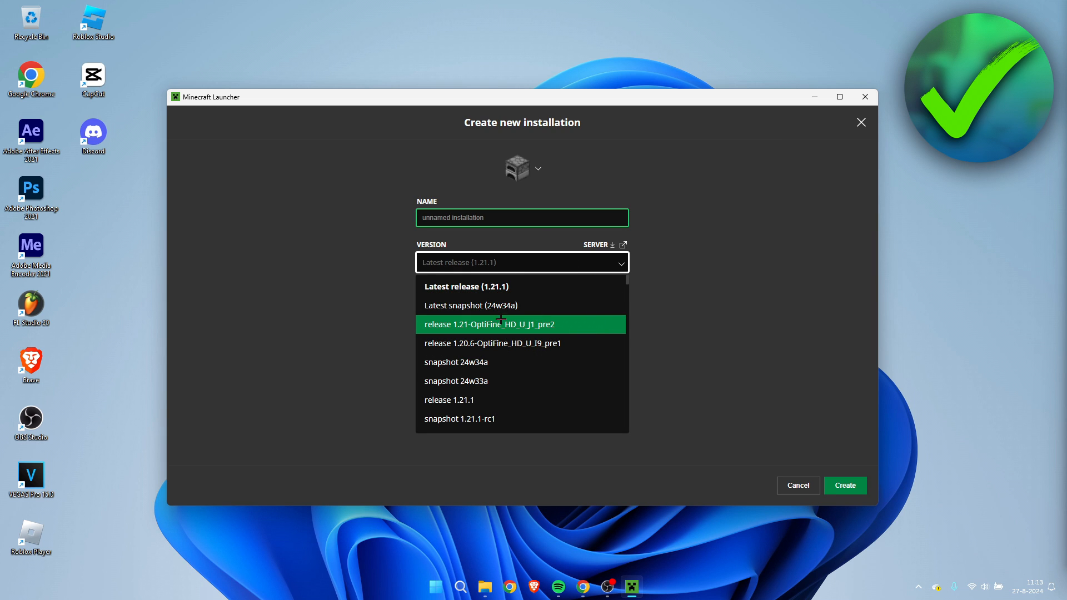
{"action": "mouse_move", "coordinate": [580, 320]}
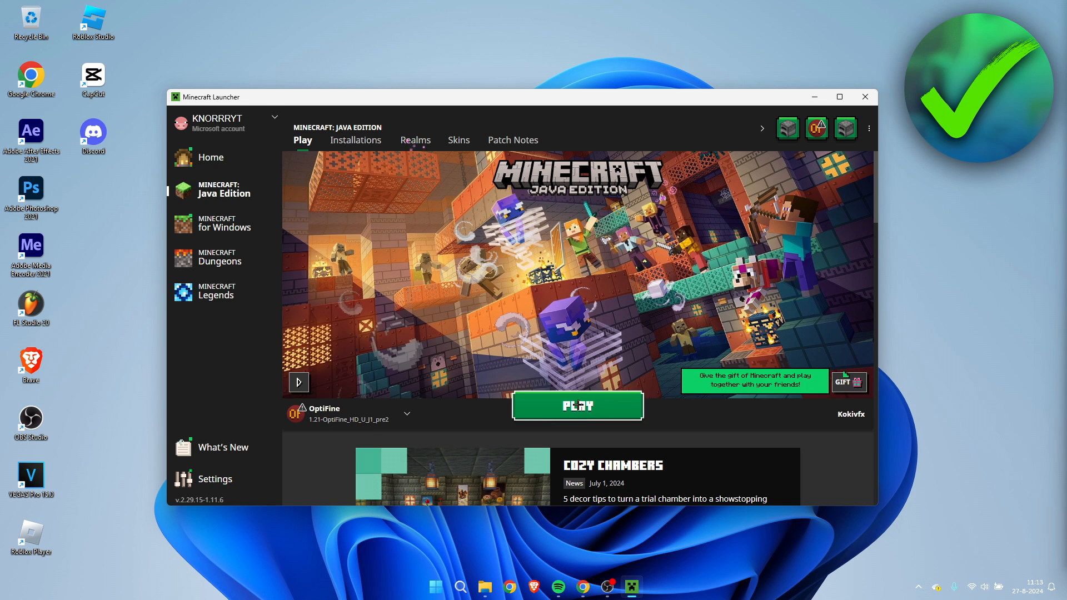
- Launch the OptiFine 1.21 profile, accepting the modded installation warning, to reach the title screen
{"action": "left_click", "coordinate": [576, 405]}
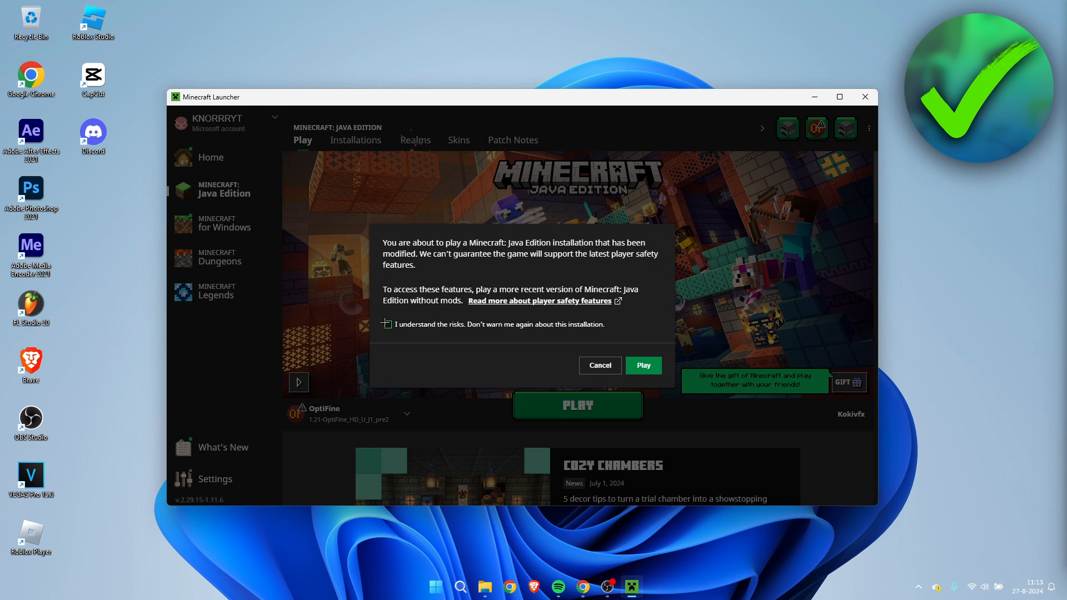
{"action": "left_click", "coordinate": [642, 366]}
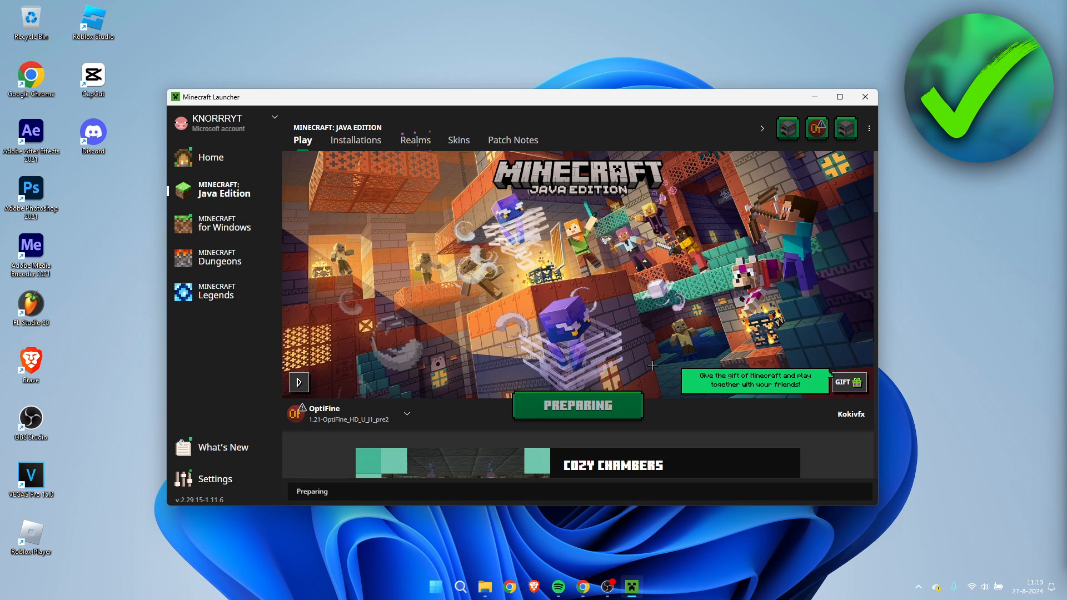
{"action": "left_click", "coordinate": [864, 96]}
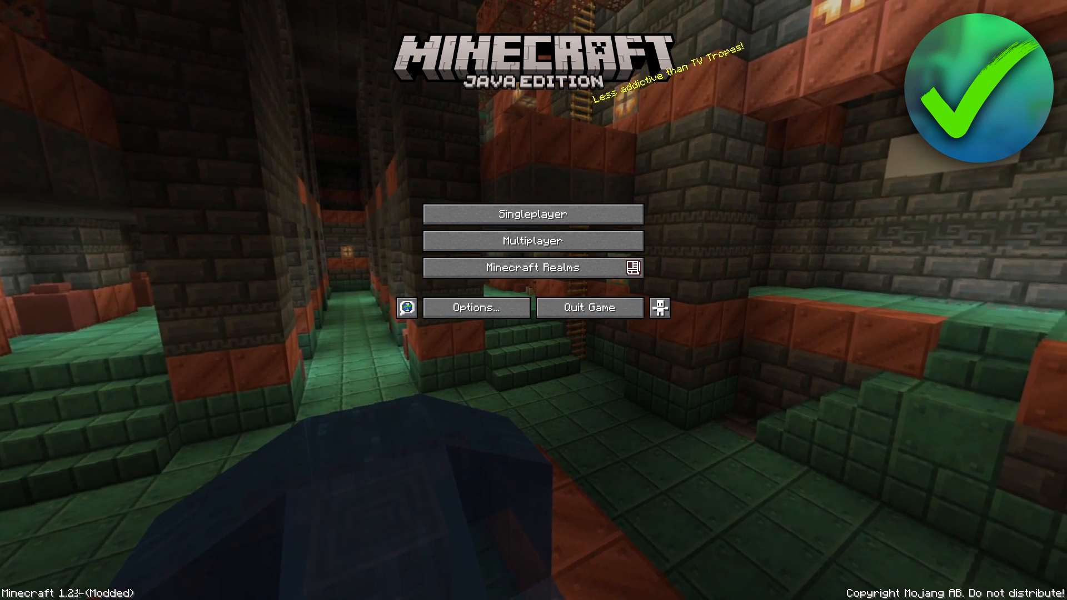
{"action": "mouse_move", "coordinate": [532, 267]}
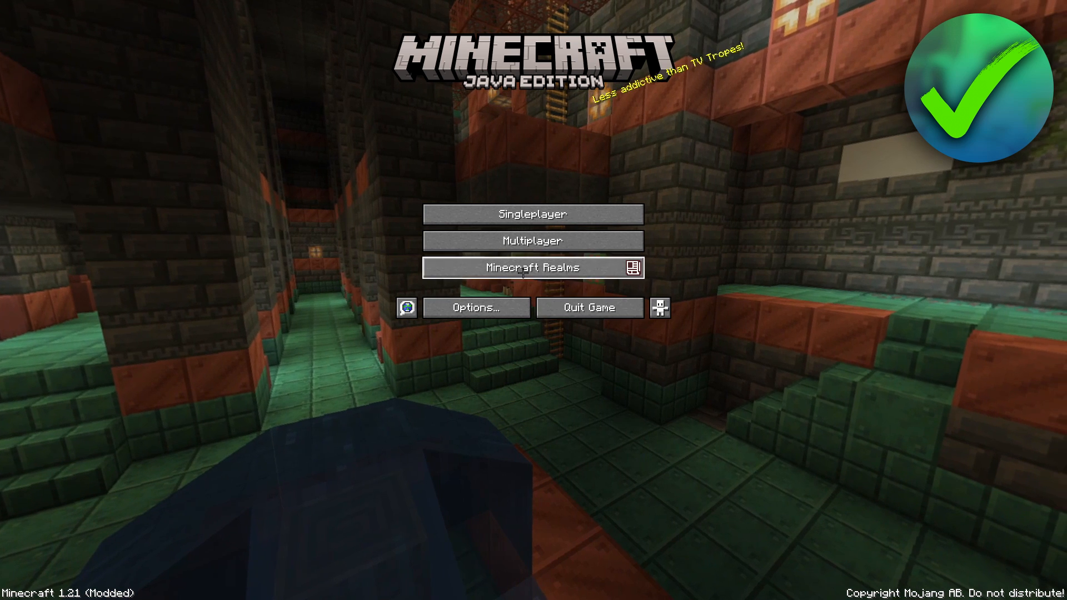
- Create a new singleplayer world in Creative mode with commands allowed and load into it
{"action": "left_click", "coordinate": [532, 214]}
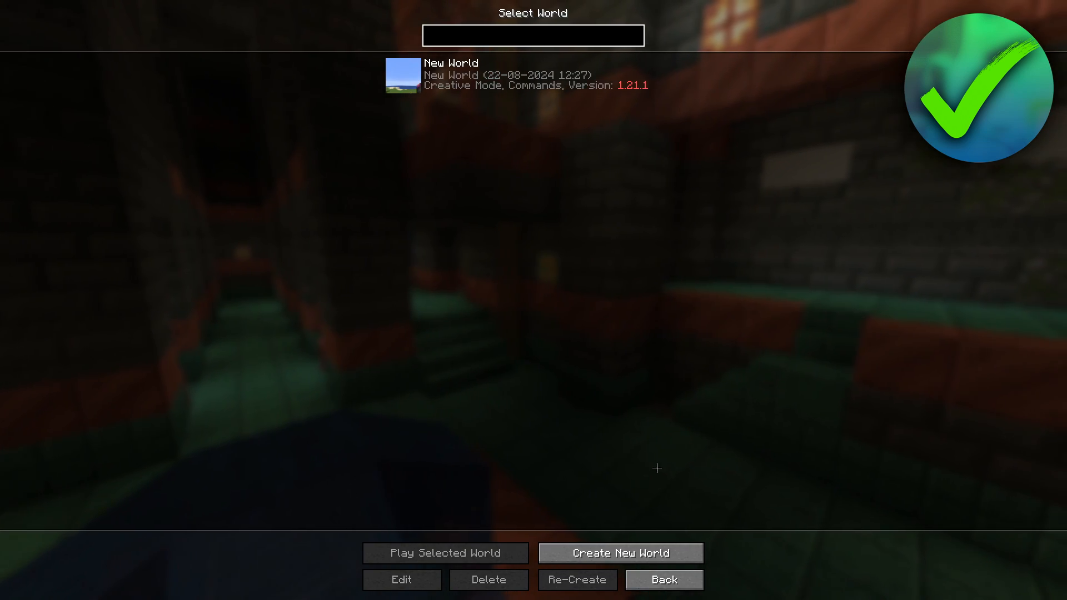
{"action": "left_click", "coordinate": [619, 553]}
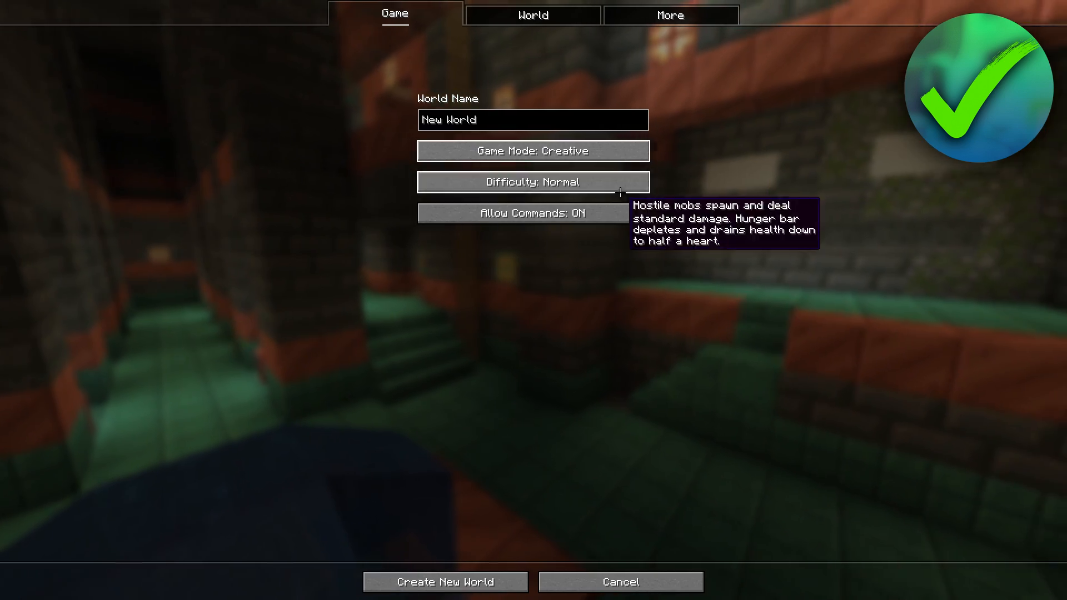
{"action": "left_click", "coordinate": [445, 582]}
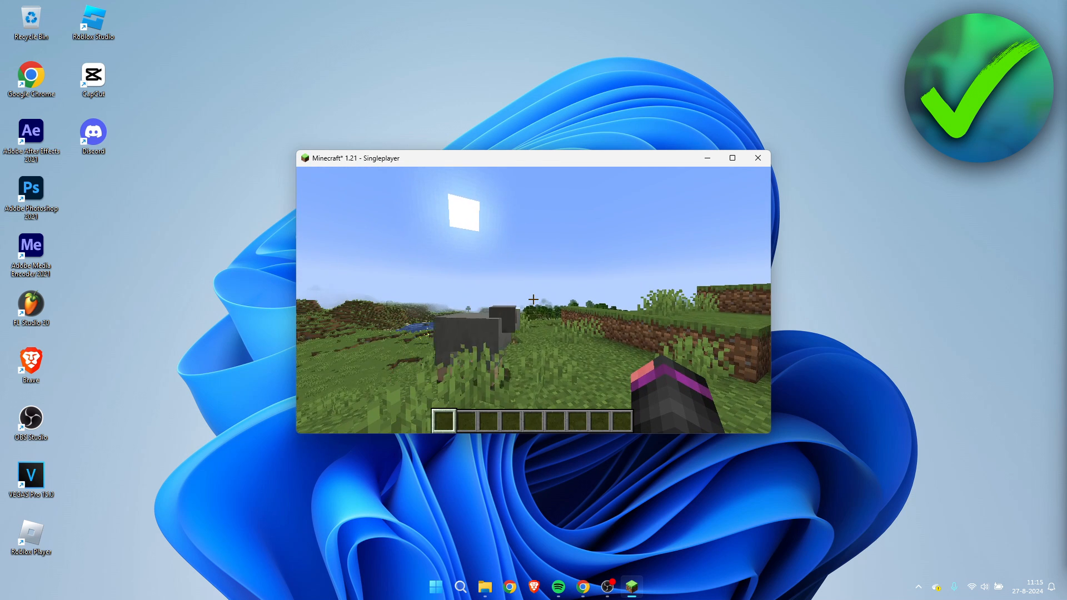
- From the pause menu's Resource Packs settings, open the pack folder in File Explorer
{"action": "key", "text": "Escape"}
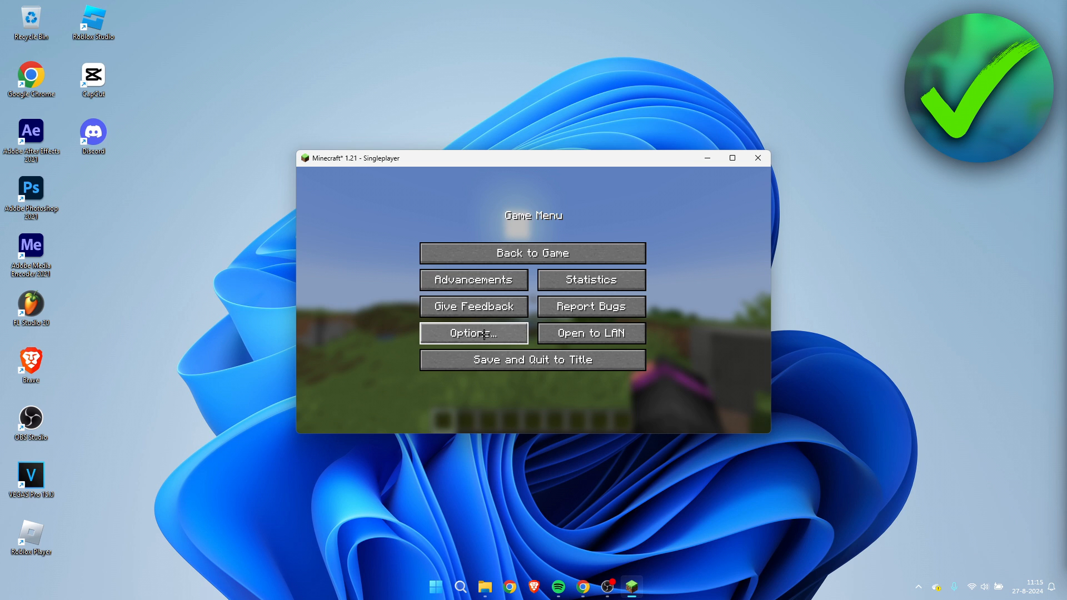
{"action": "left_click", "coordinate": [472, 333]}
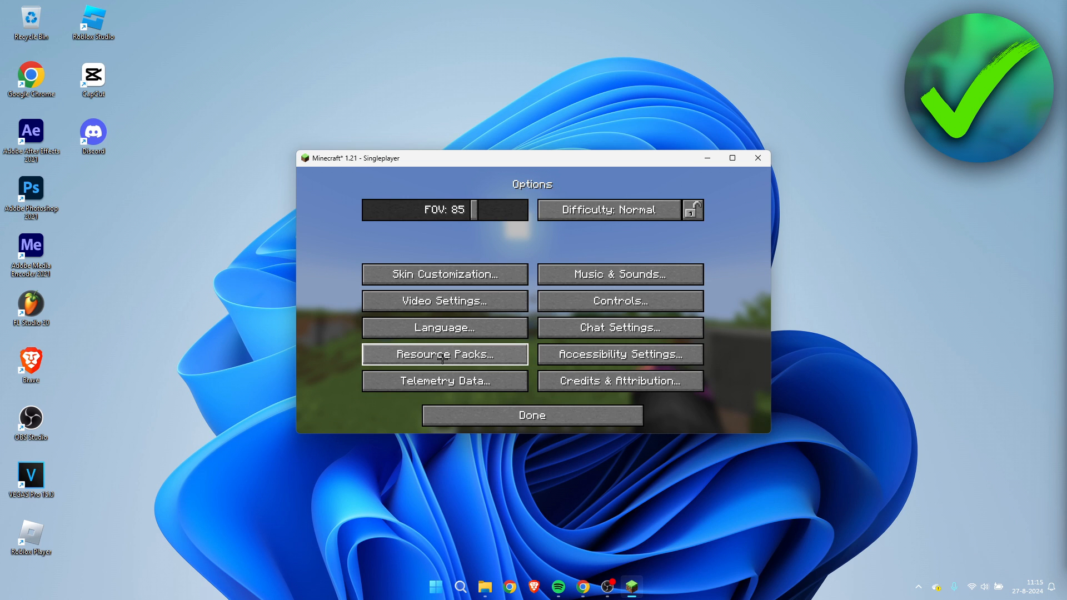
{"action": "left_click", "coordinate": [443, 354]}
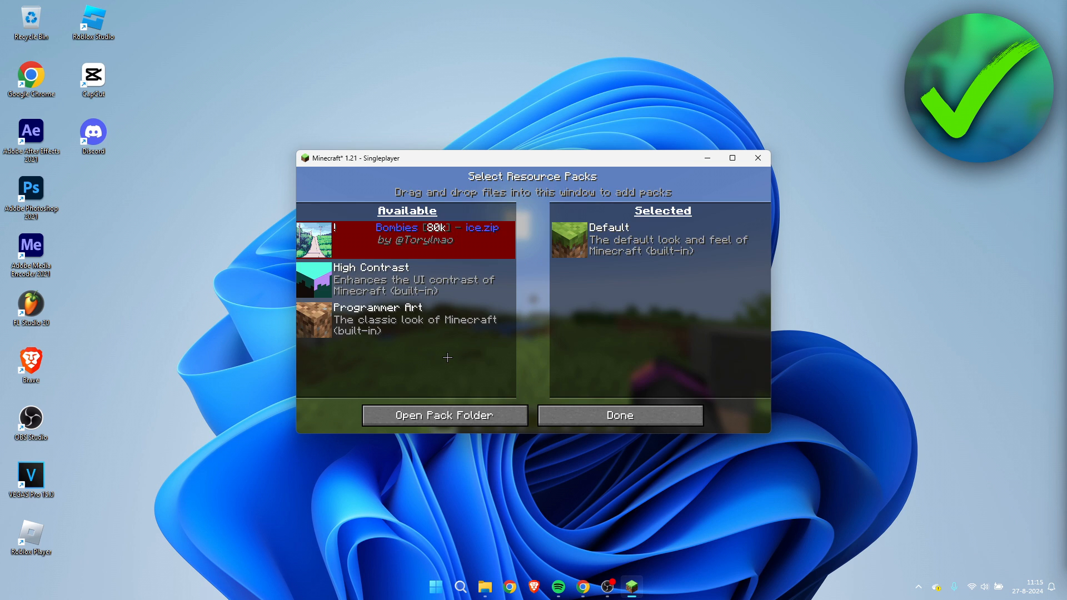
{"action": "mouse_move", "coordinate": [576, 338]}
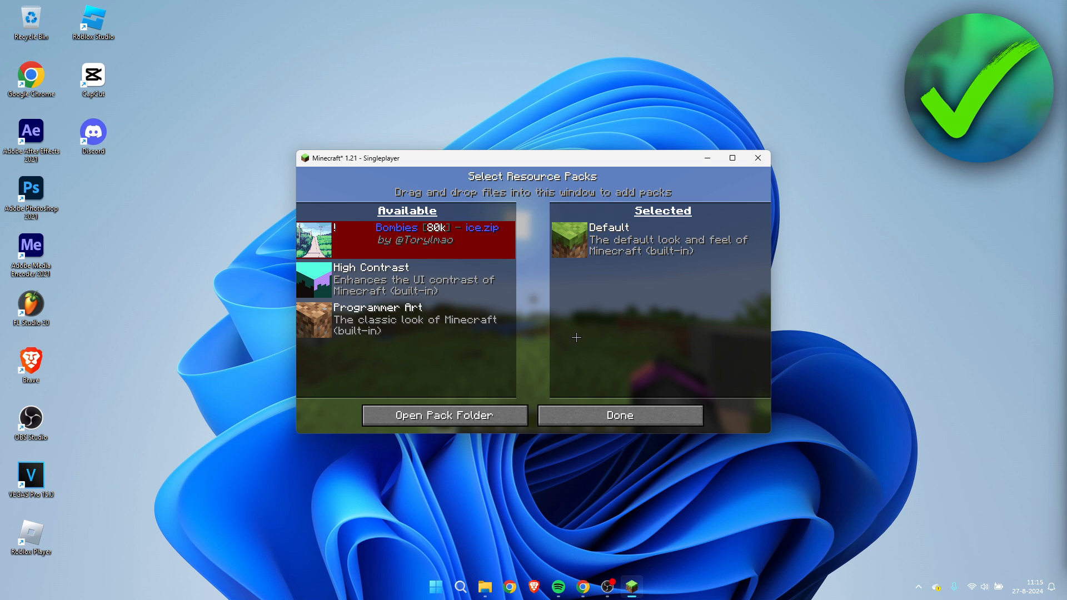
{"action": "mouse_move", "coordinate": [578, 334]}
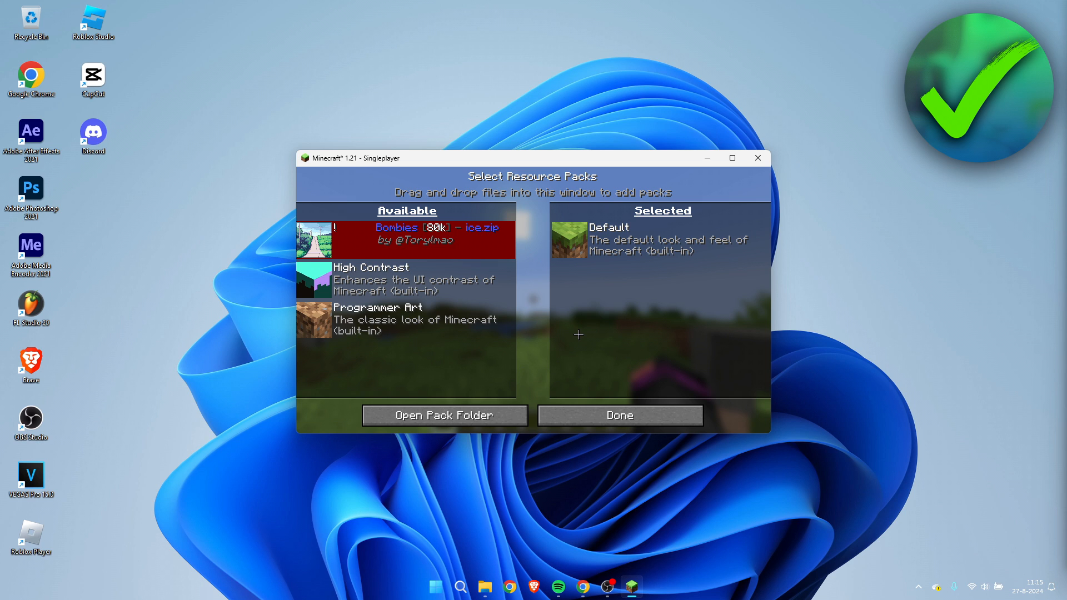
{"action": "mouse_move", "coordinate": [466, 415]}
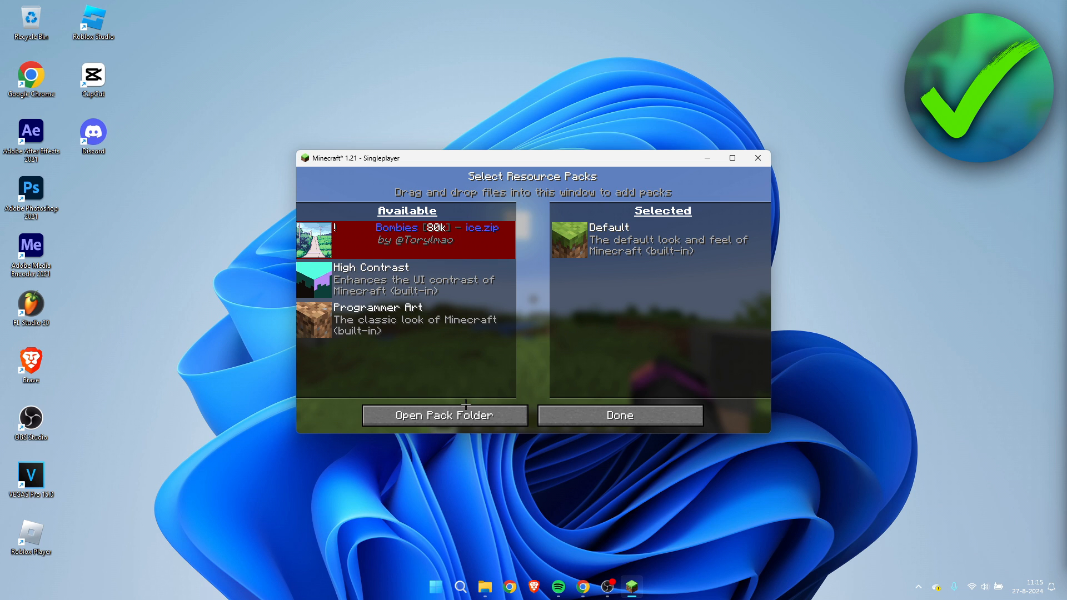
{"action": "mouse_move", "coordinate": [445, 414]}
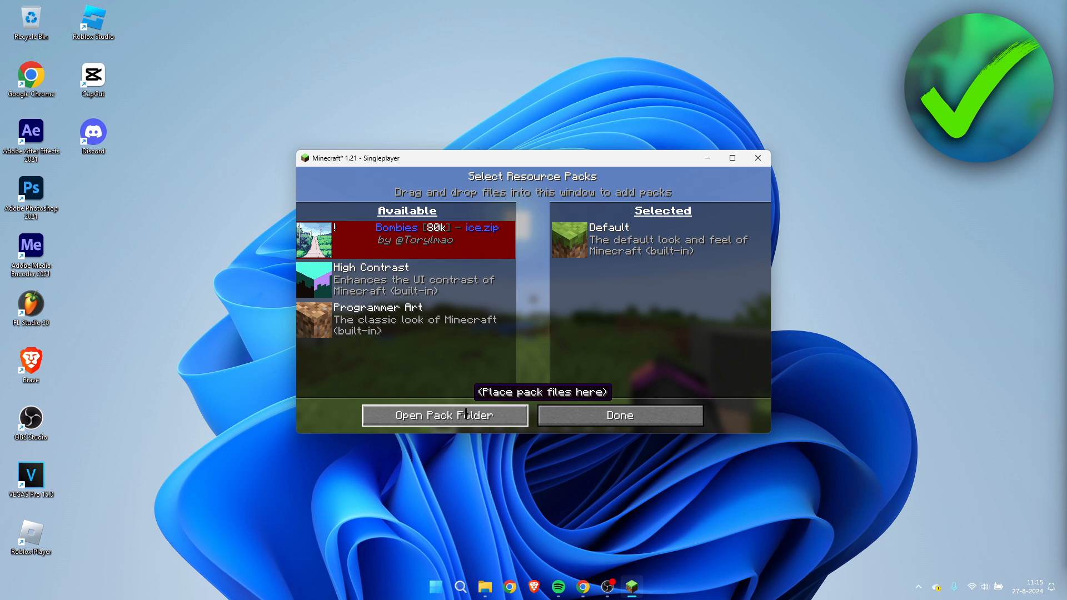
{"action": "left_click", "coordinate": [445, 415]}
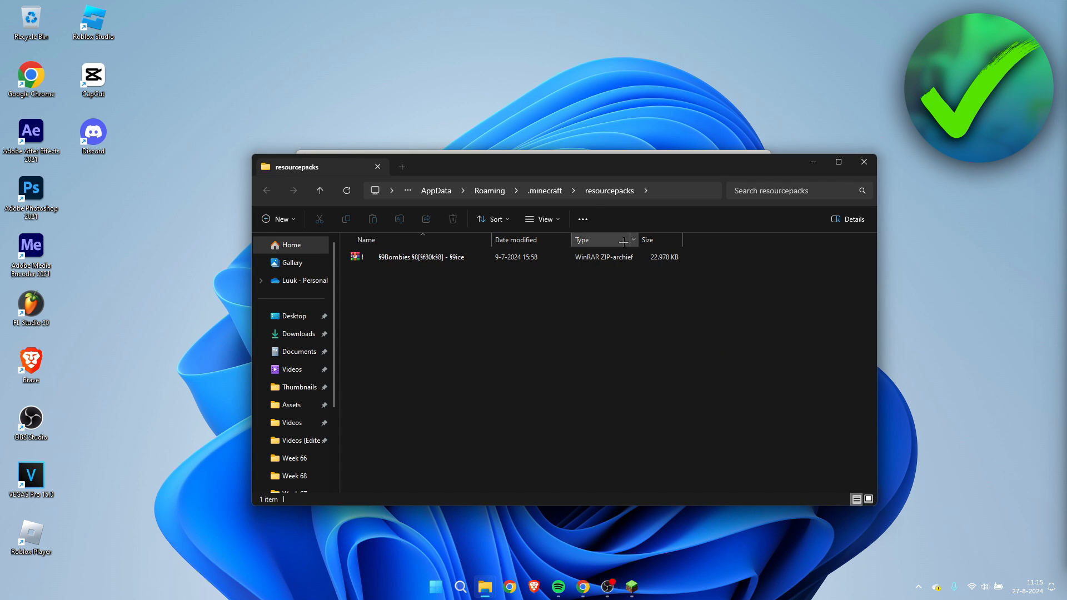
{"action": "mouse_move", "coordinate": [494, 323]}
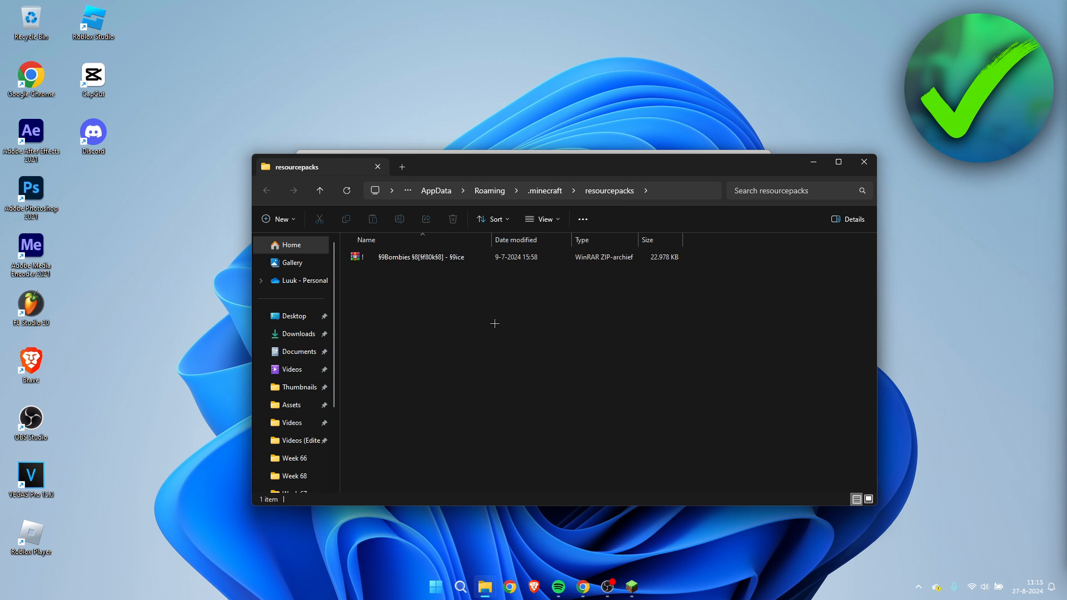
{"action": "mouse_move", "coordinate": [484, 585]}
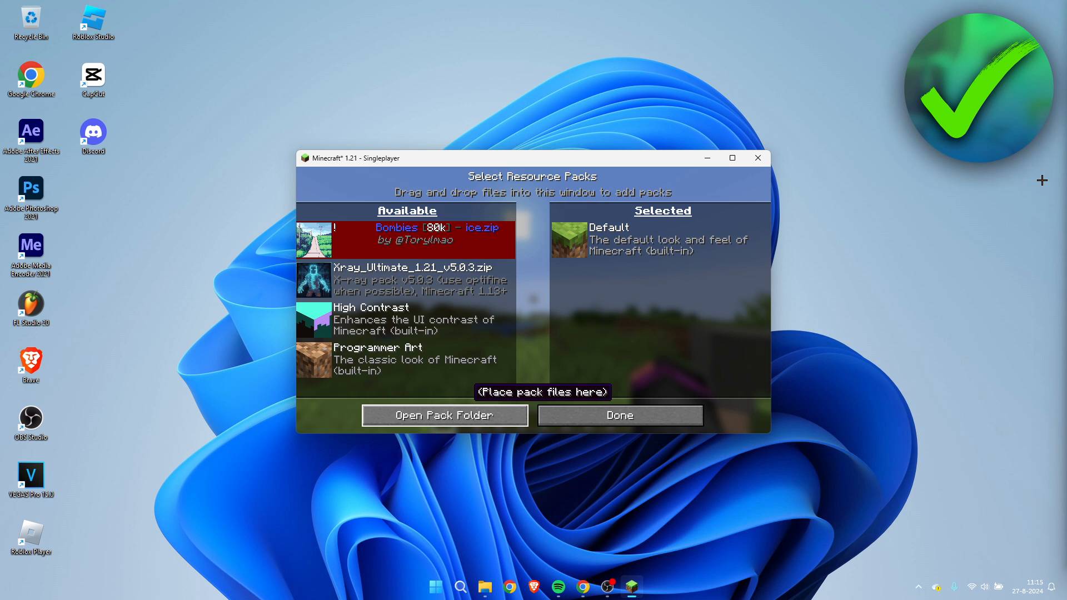
{"action": "mouse_move", "coordinate": [601, 157]}
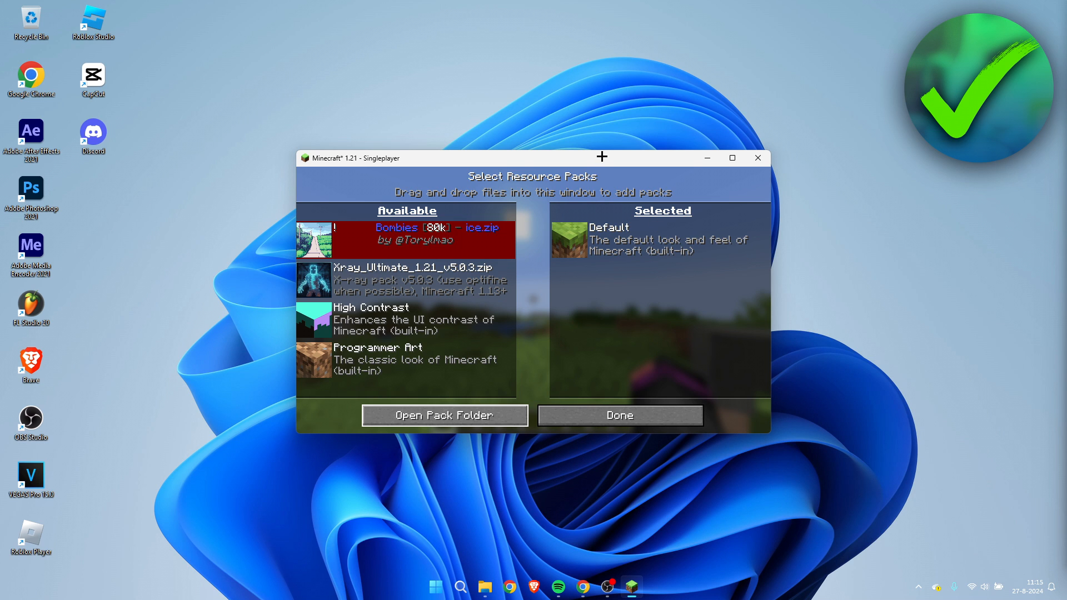
- Maximize the window, move Xray Ultimate 1.21 to Selected, apply it and return to the world
{"action": "left_click", "coordinate": [731, 156]}
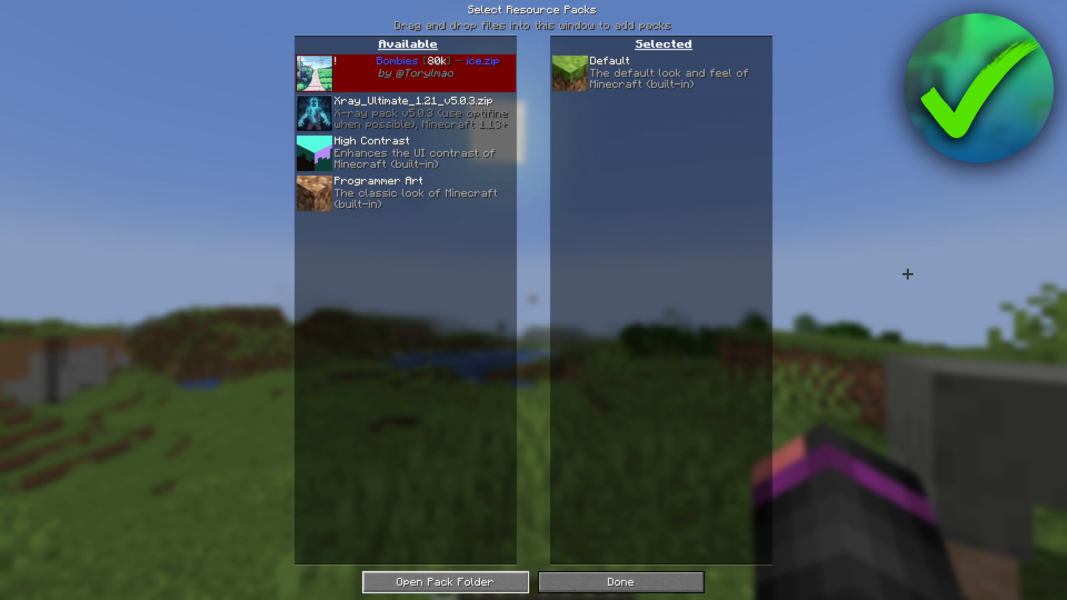
{"action": "mouse_move", "coordinate": [313, 114]}
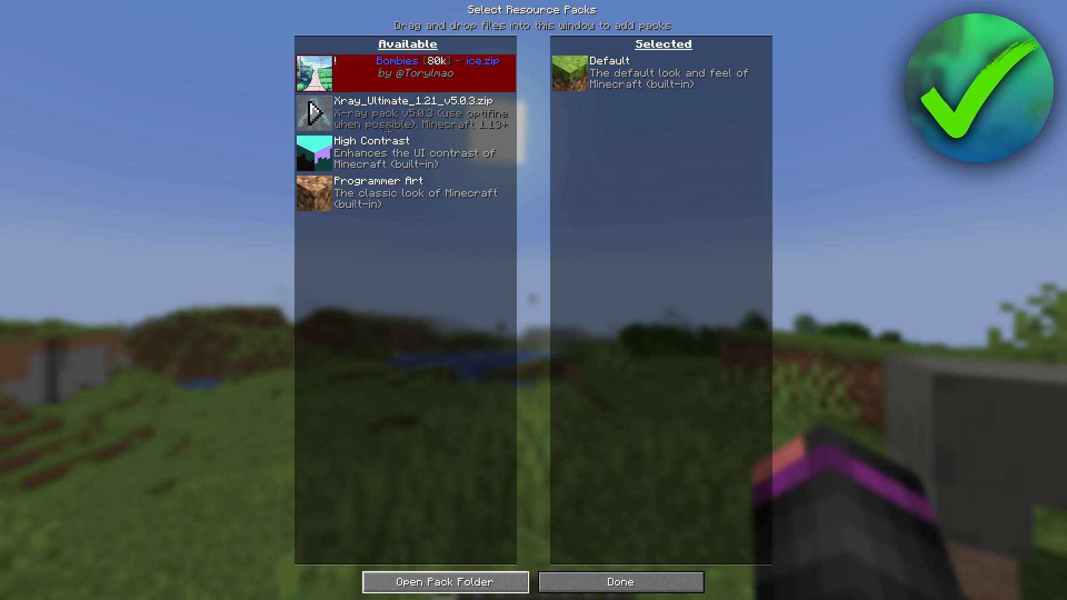
{"action": "left_click", "coordinate": [619, 581]}
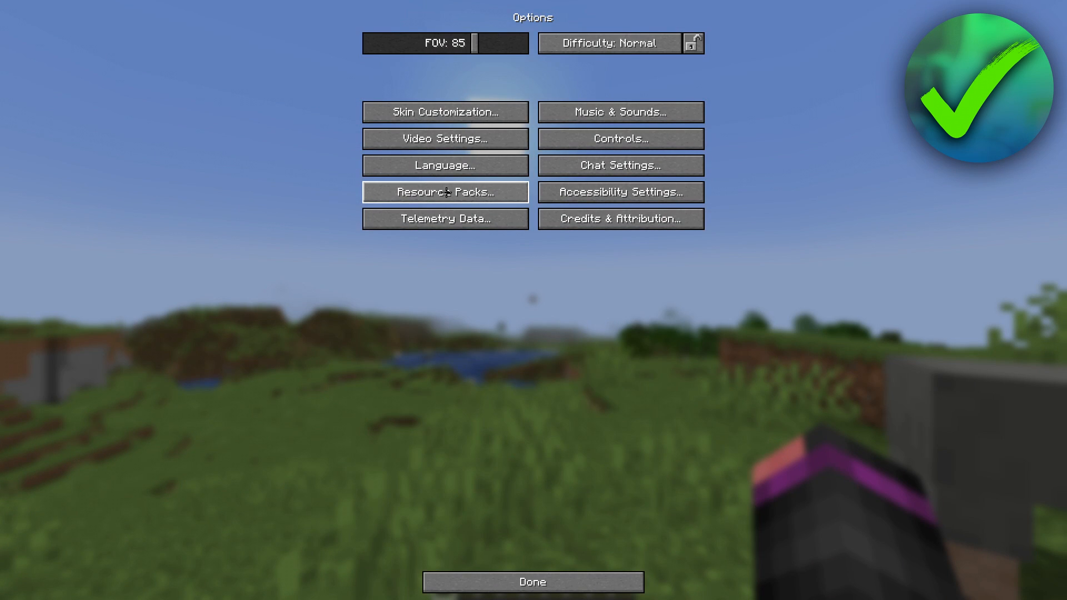
{"action": "left_click", "coordinate": [445, 192]}
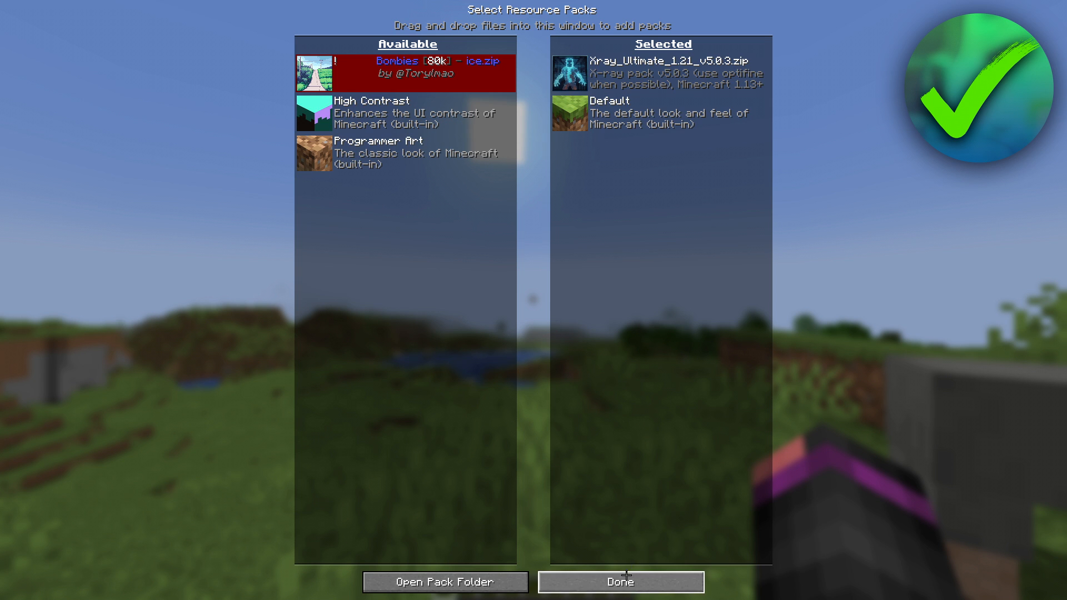
{"action": "left_click", "coordinate": [619, 581]}
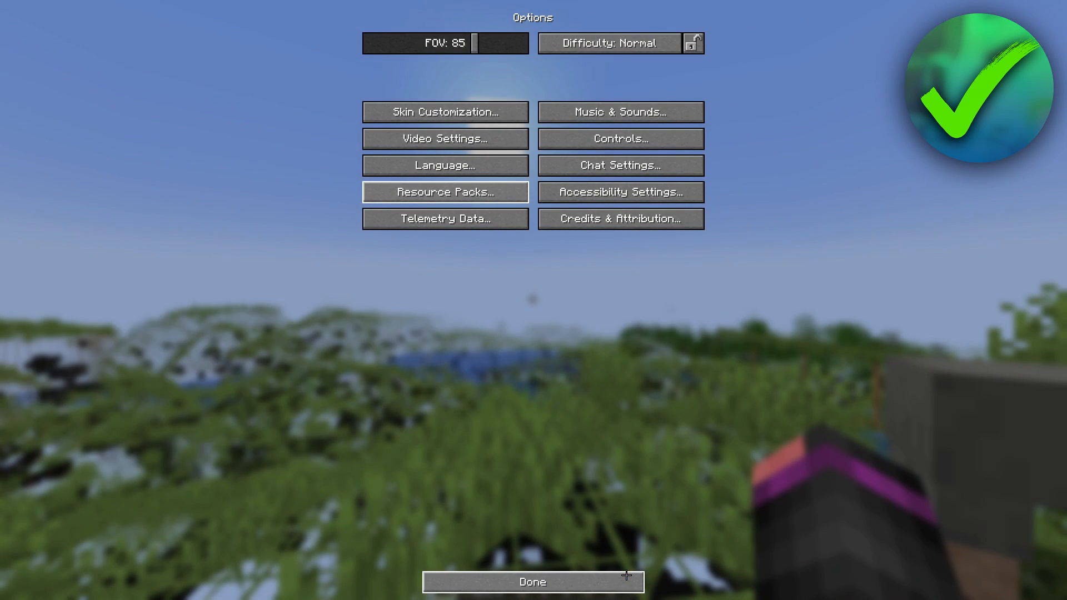
{"action": "left_click", "coordinate": [532, 581]}
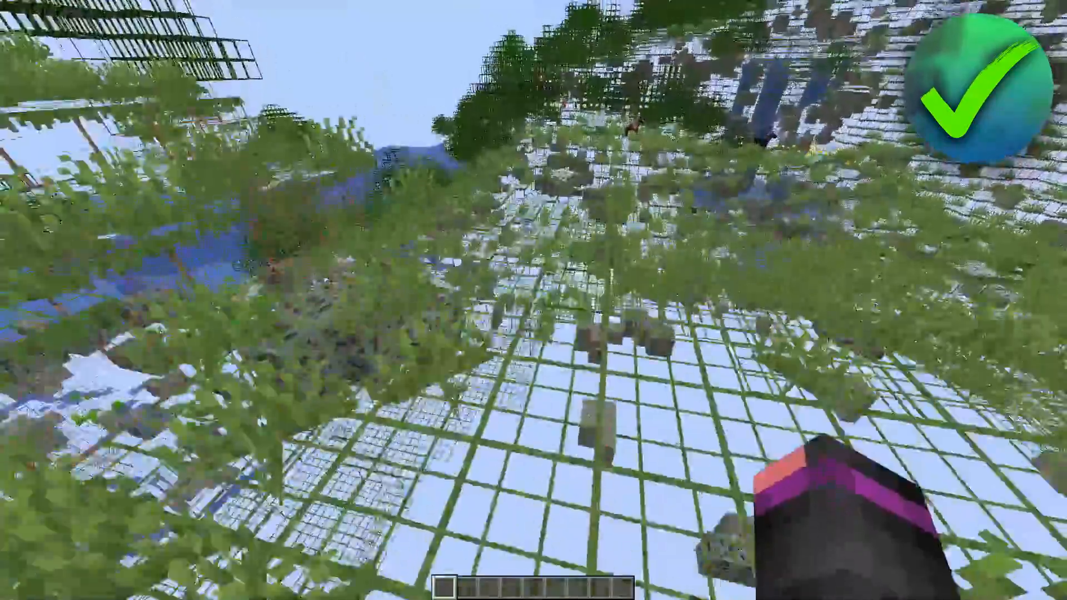
{"action": "mouse_move", "coordinate": [534, 300]}
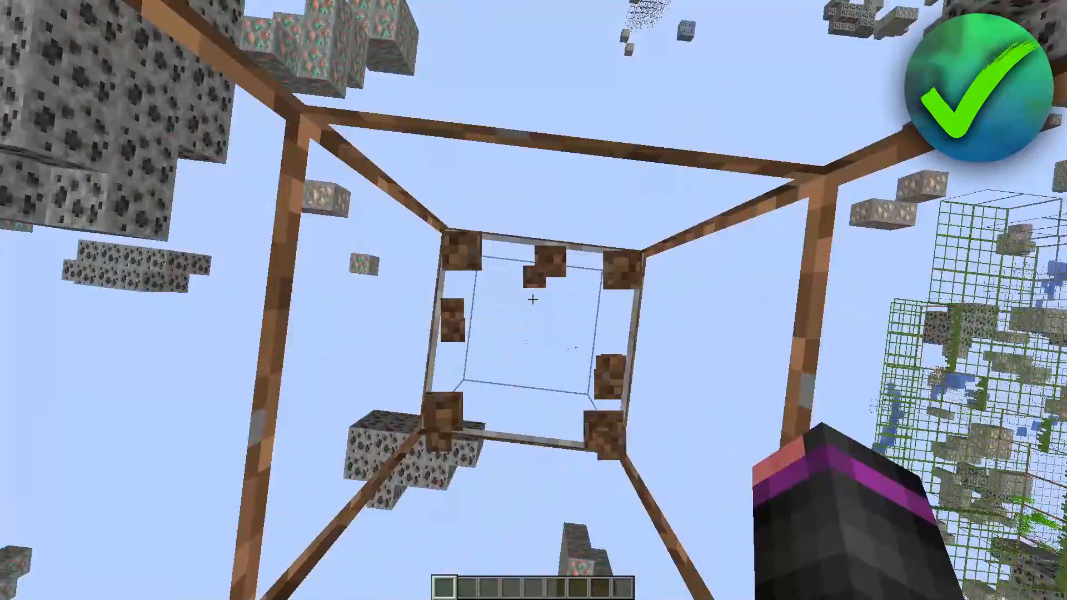
- Briefly visit the Music & Sounds settings from the pause menu, then return to the x-ray world
{"action": "key", "text": "Escape"}
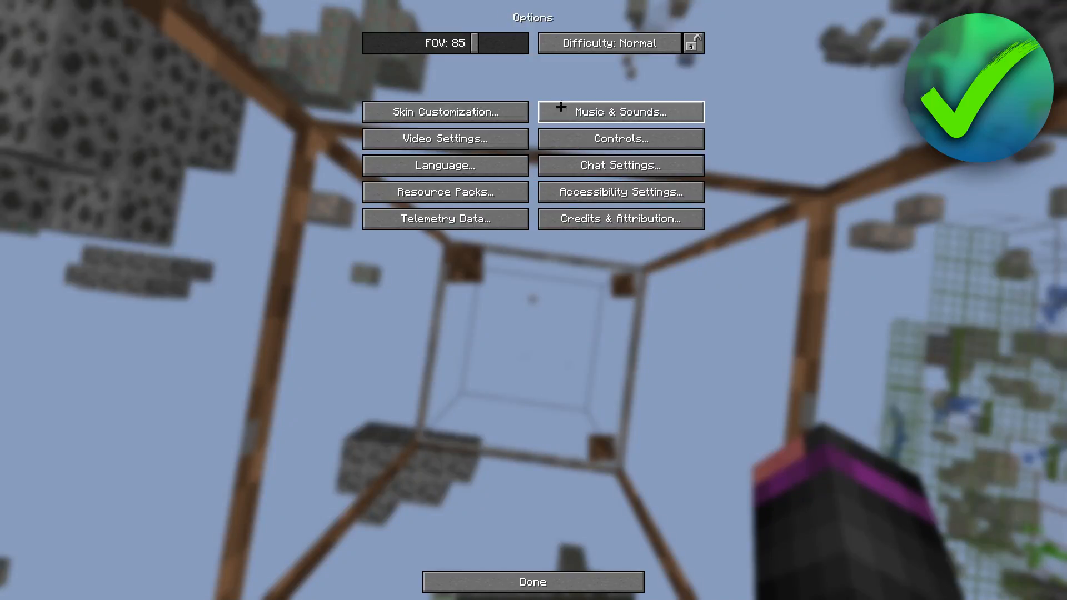
{"action": "left_click", "coordinate": [619, 111]}
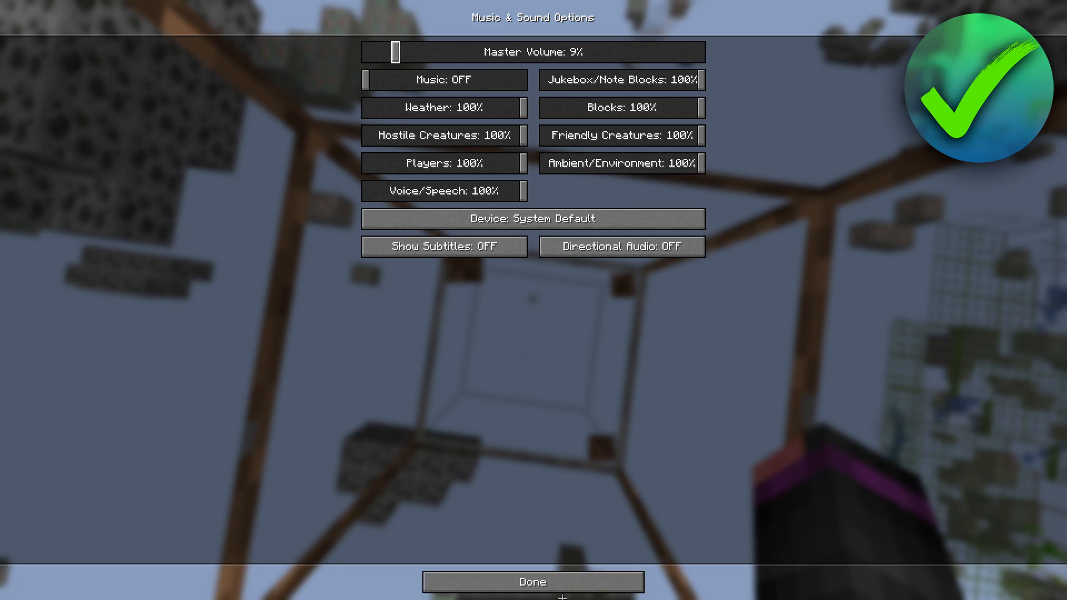
{"action": "left_click", "coordinate": [533, 581]}
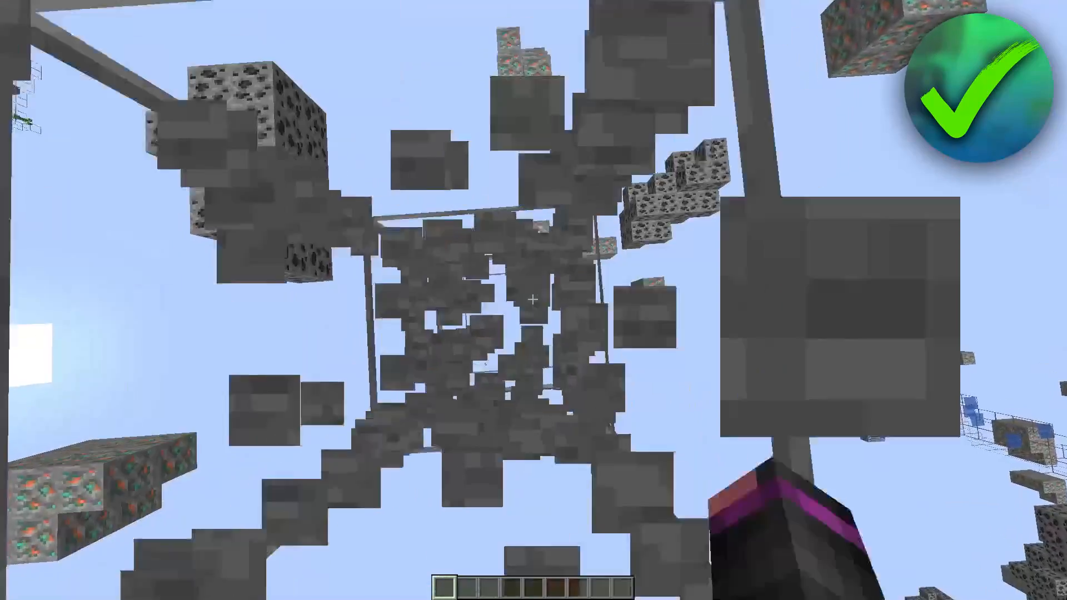